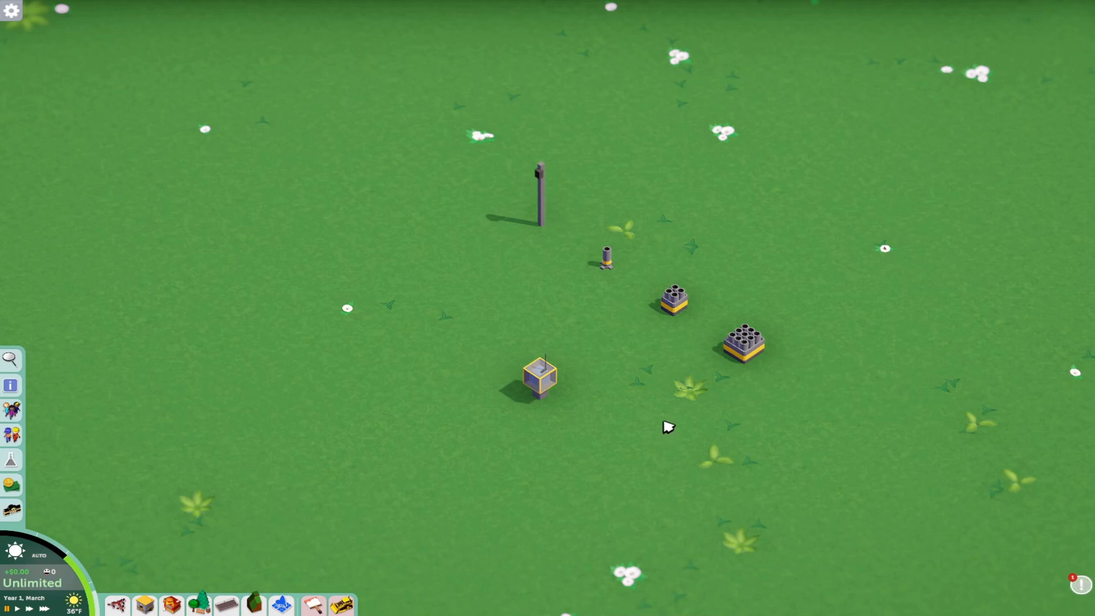
{"action": "mouse_move", "coordinate": [569, 496]}
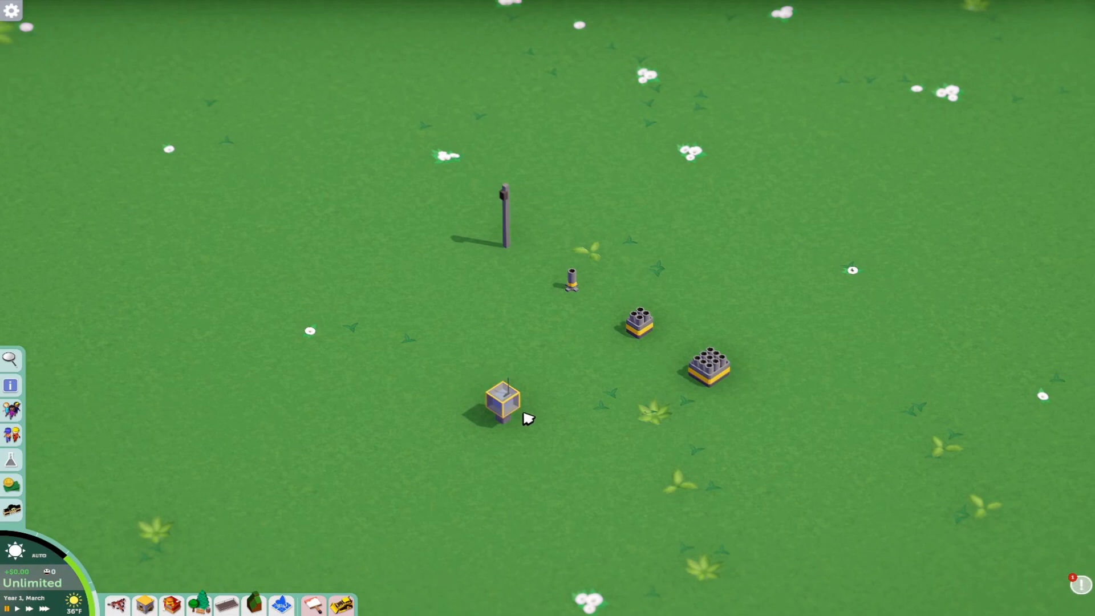
{"action": "mouse_move", "coordinate": [513, 450]}
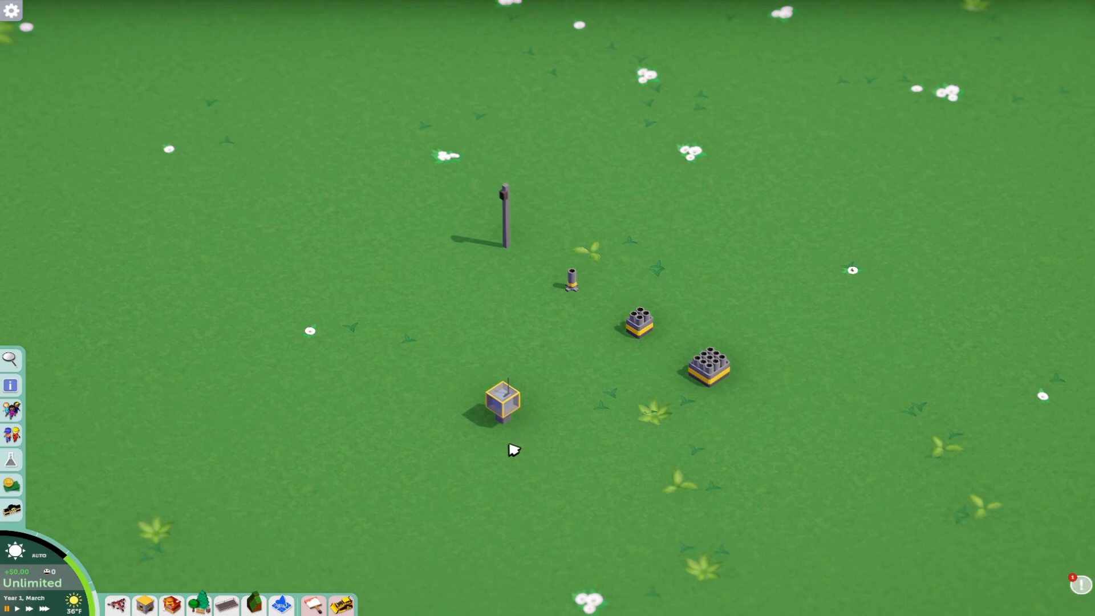
Browse the Deco catalogue's Effects category through Emitters to the Effects Controllers list
{"action": "left_click", "coordinate": [226, 604]}
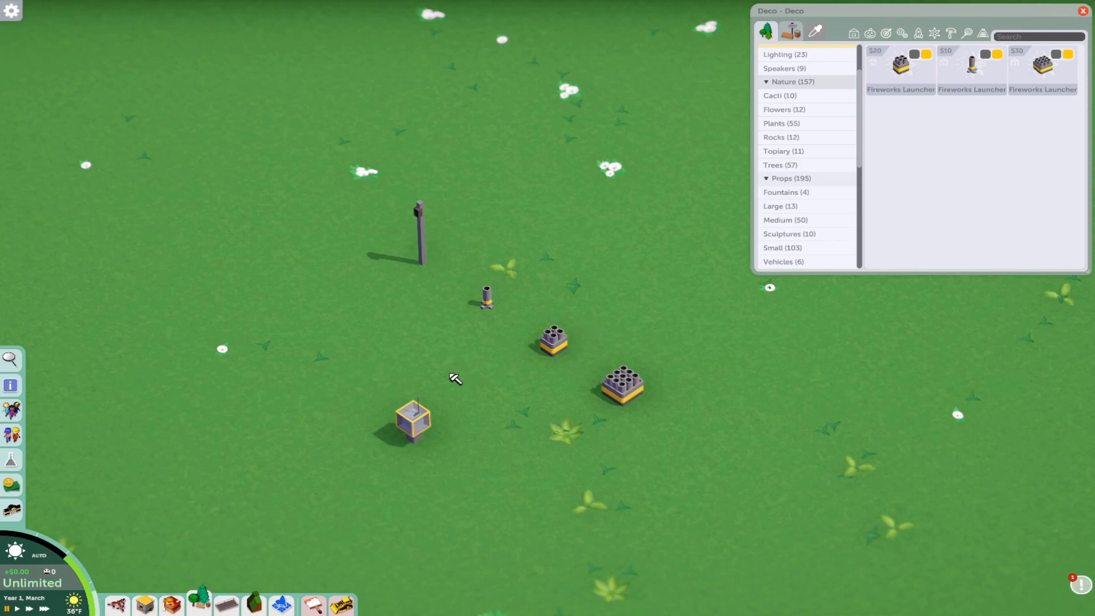
{"action": "mouse_move", "coordinate": [482, 471]}
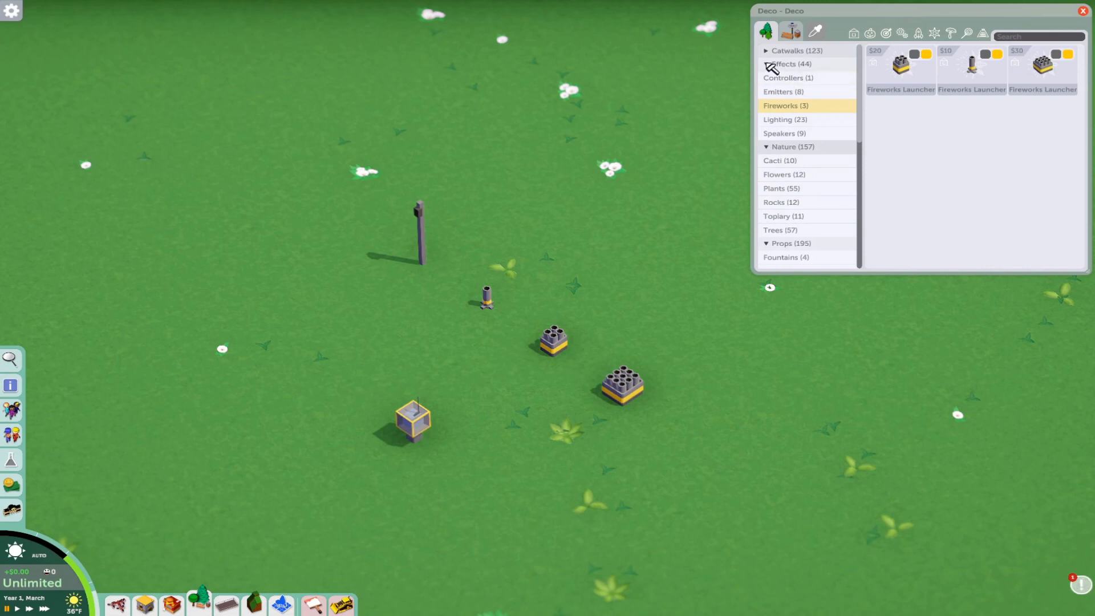
{"action": "left_click", "coordinate": [784, 64]}
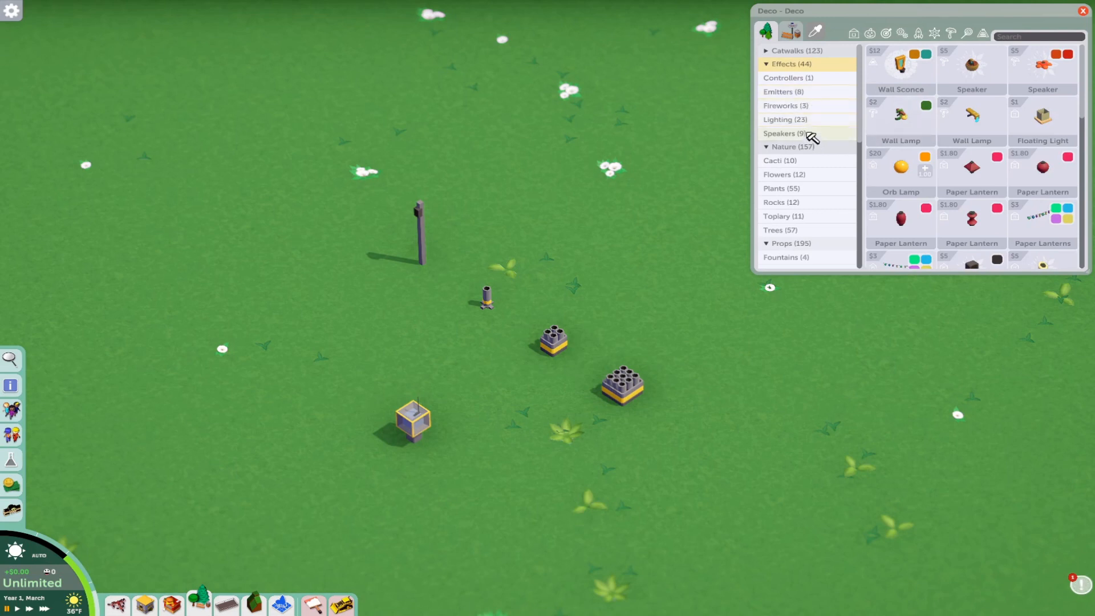
{"action": "left_click", "coordinate": [784, 92]}
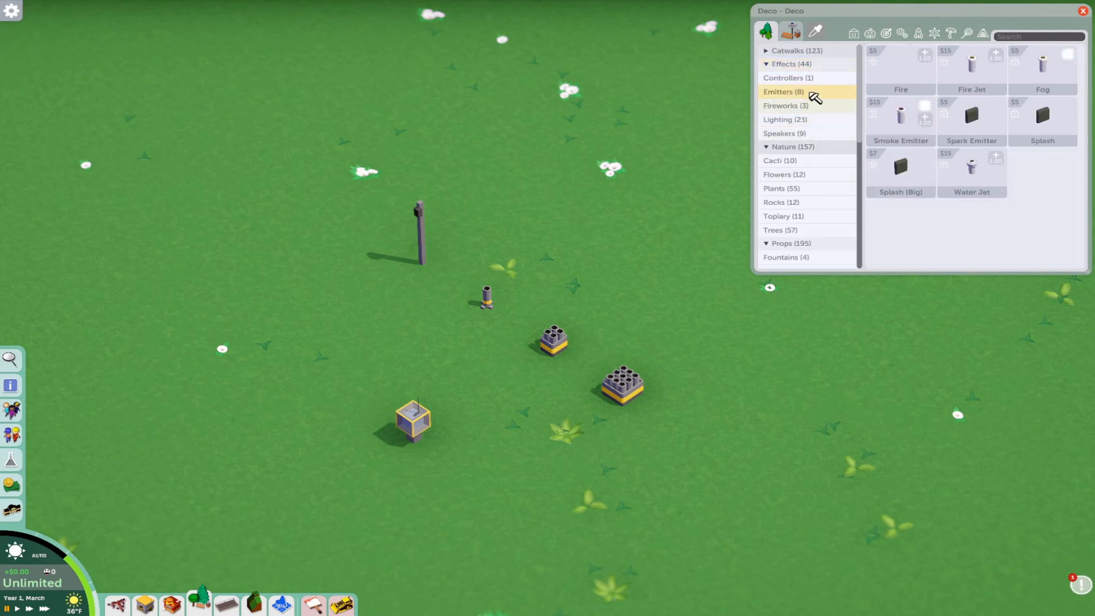
{"action": "left_click", "coordinate": [789, 78]}
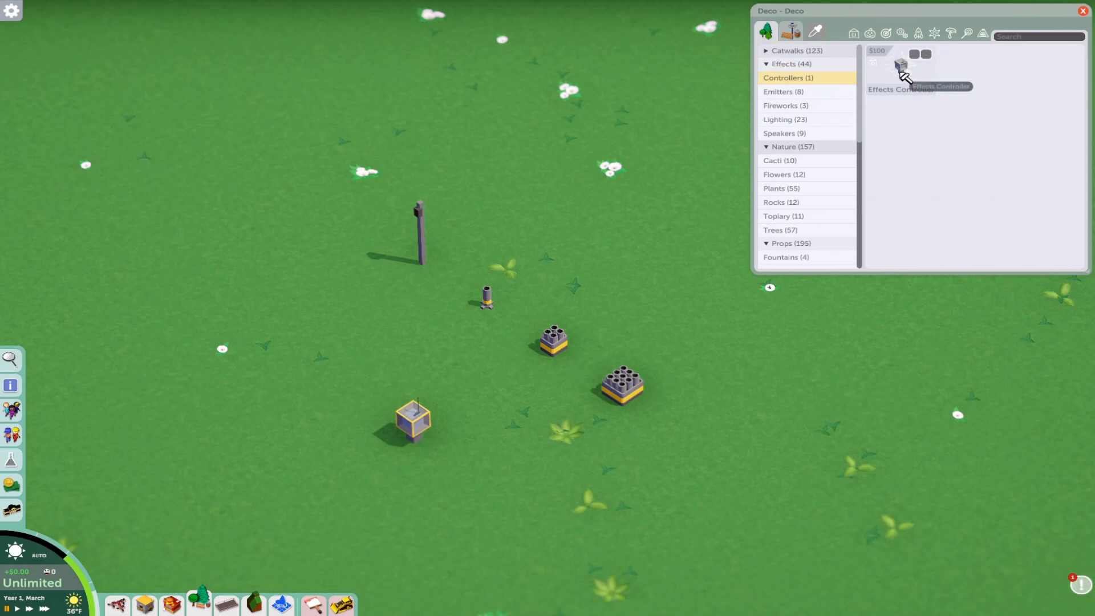
Bring up the placed Effects Controller's editor and move its window to the top right
{"action": "left_click", "coordinate": [901, 66]}
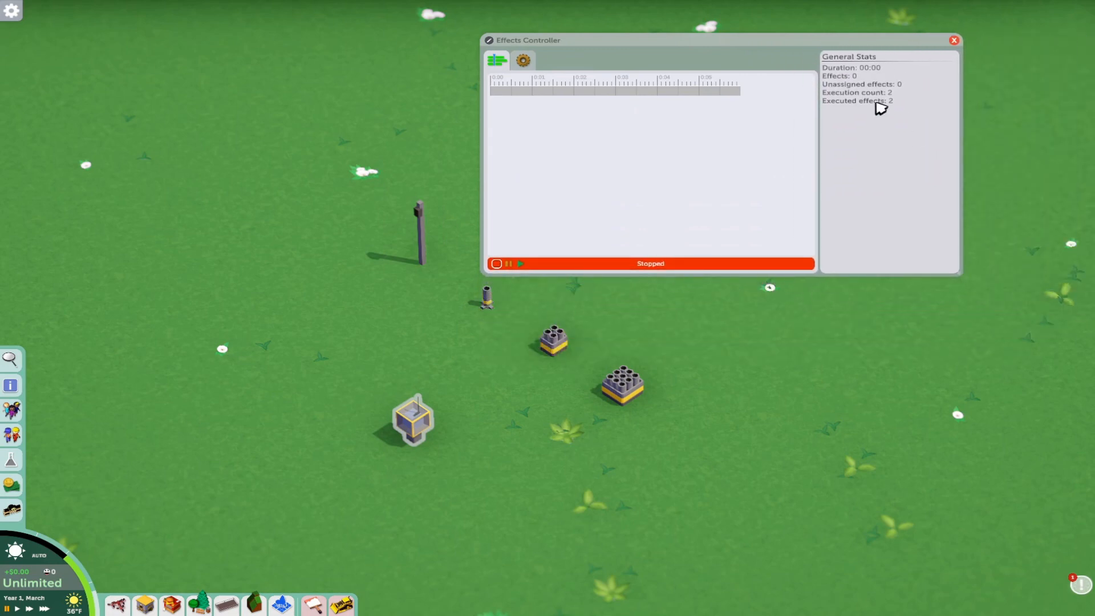
{"action": "mouse_move", "coordinate": [836, 108]}
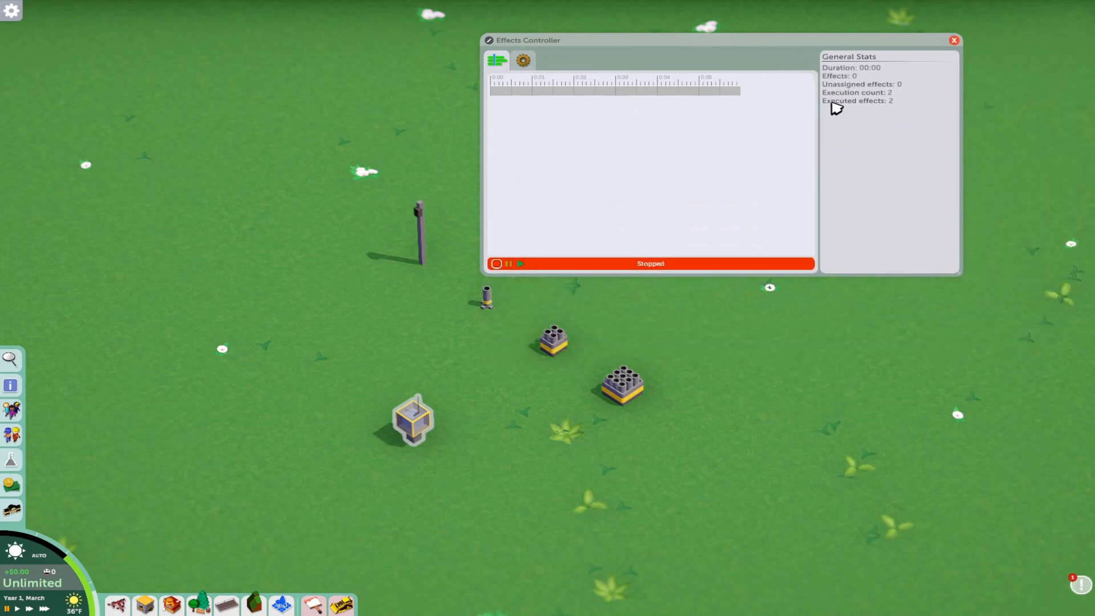
{"action": "mouse_move", "coordinate": [973, 275]}
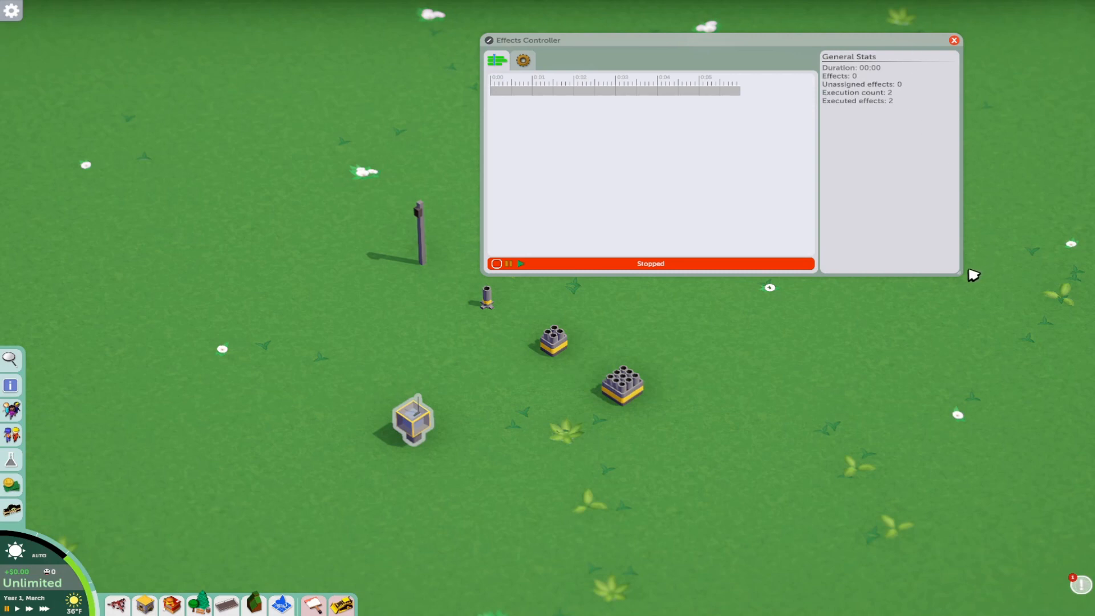
{"action": "left_click_drag", "start_coordinate": [963, 276], "coordinate": [999, 205]}
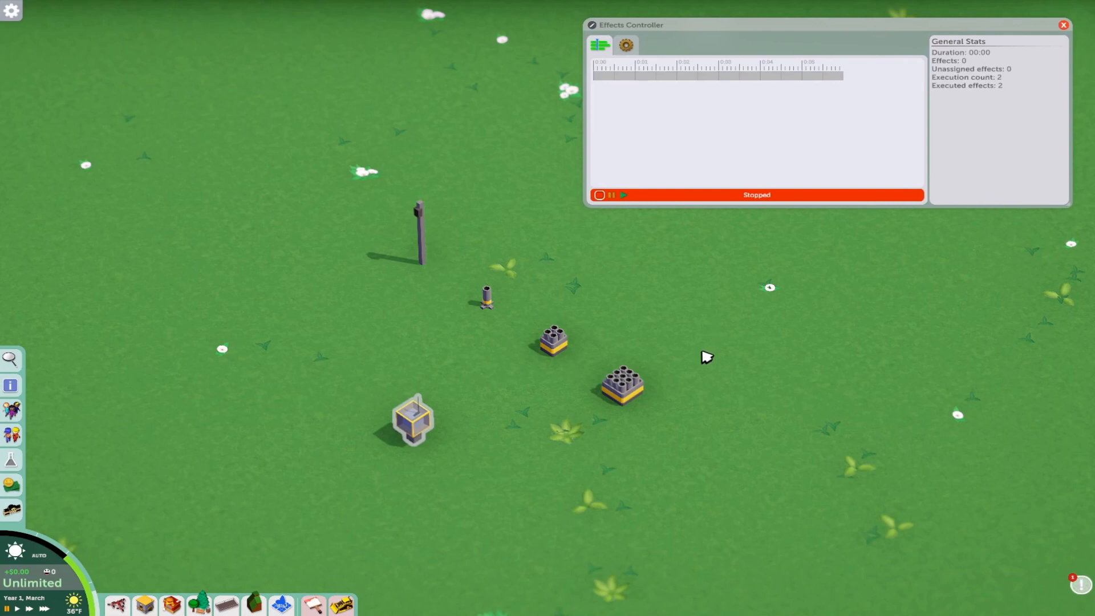
{"action": "mouse_move", "coordinate": [699, 347]}
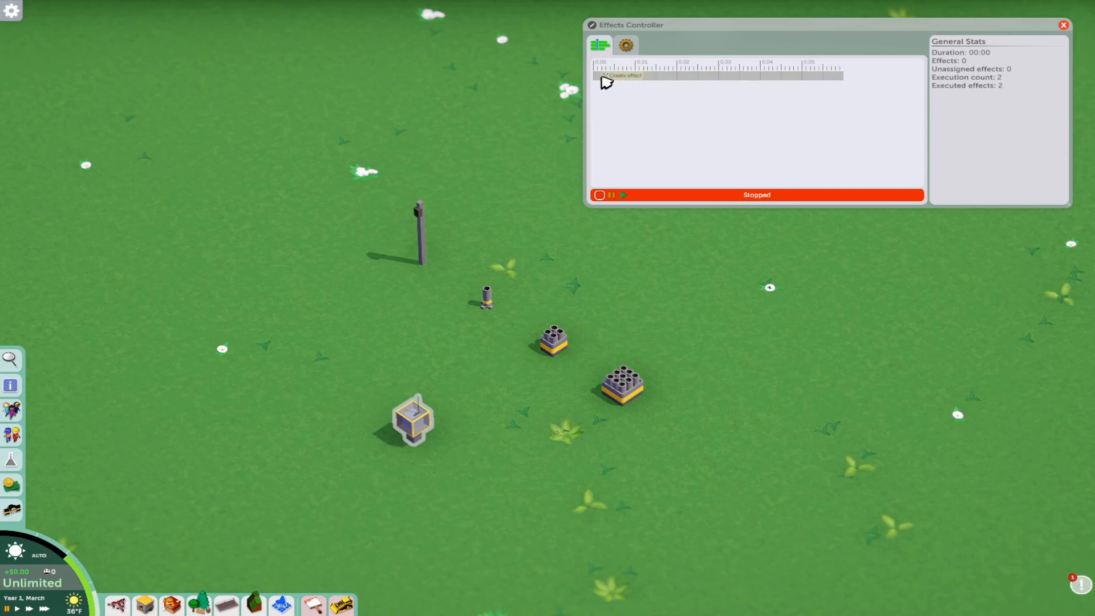
Create a Brocade firework effect on the timeline and raise its size to 150%
{"action": "left_click", "coordinate": [621, 76]}
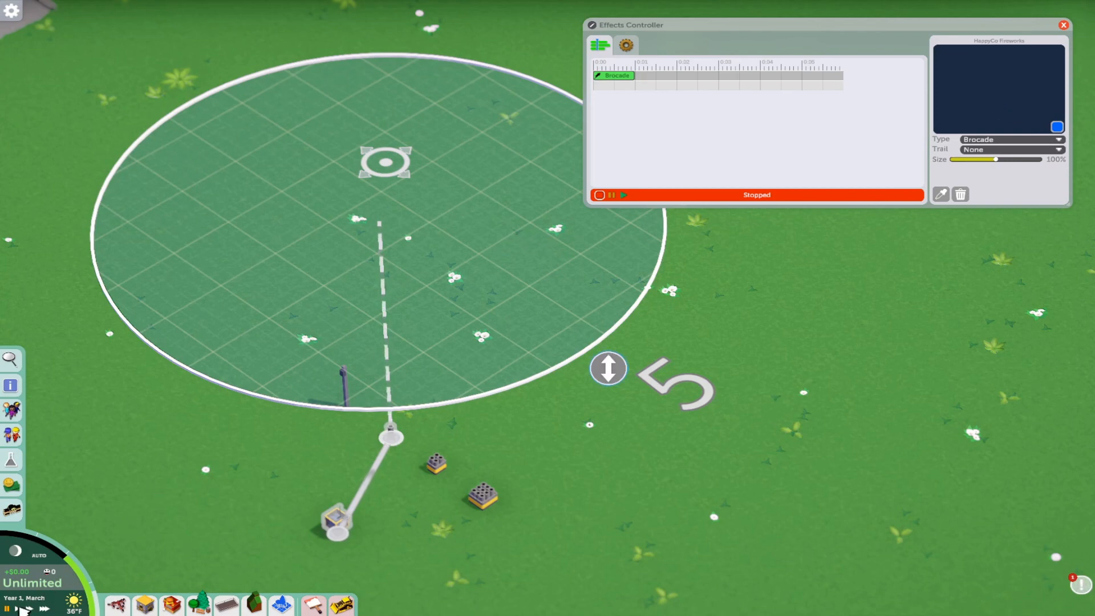
{"action": "mouse_move", "coordinate": [356, 285]}
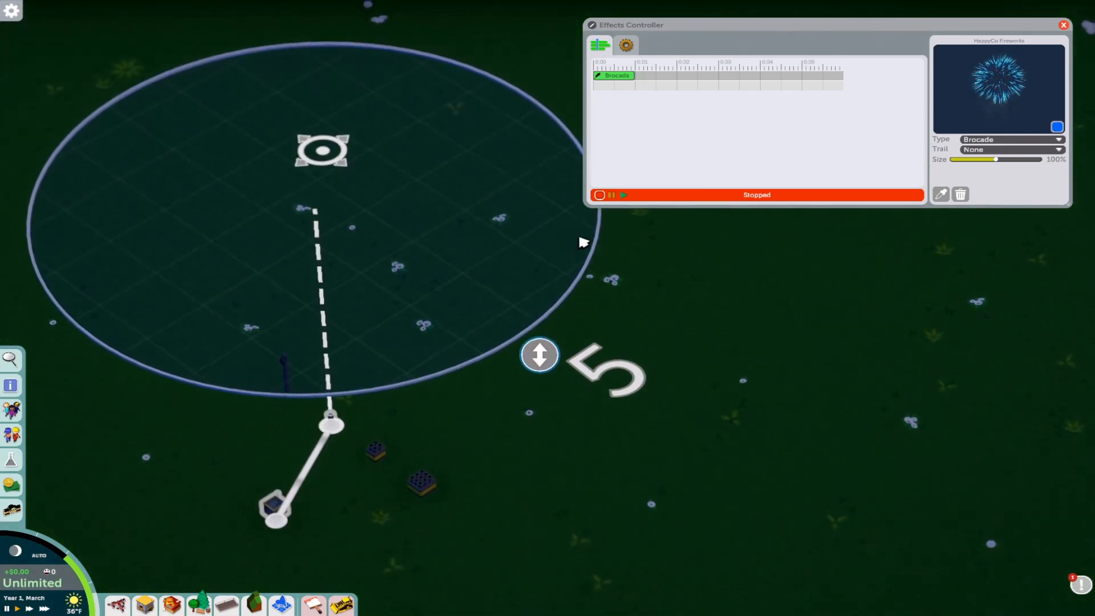
{"action": "left_click", "coordinate": [623, 195]}
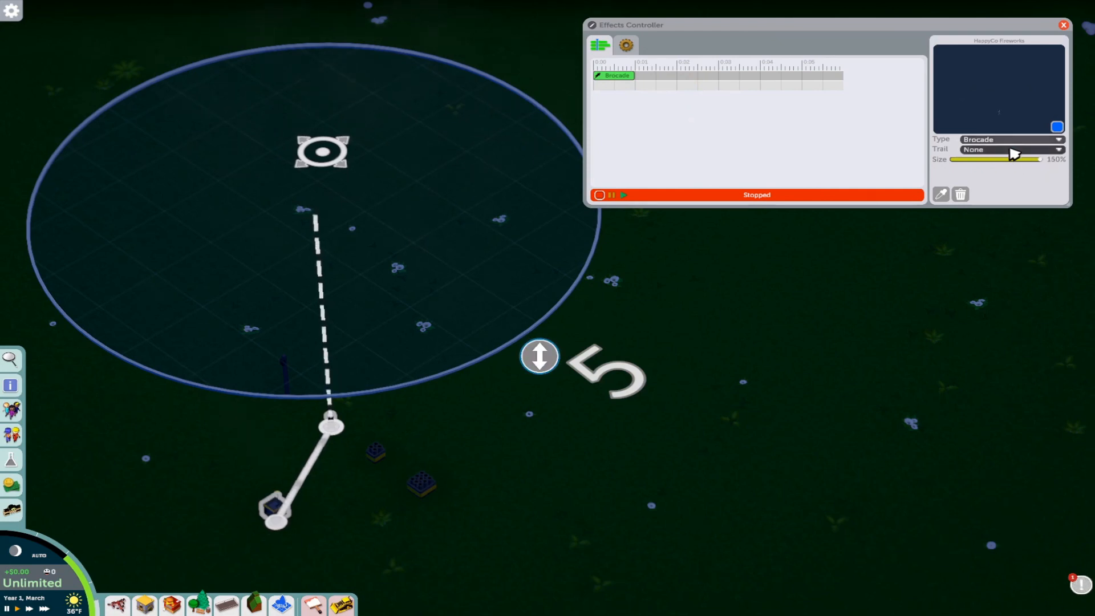
Set the firework's trail to Sparkles and preview how it launches
{"action": "left_click", "coordinate": [1010, 149]}
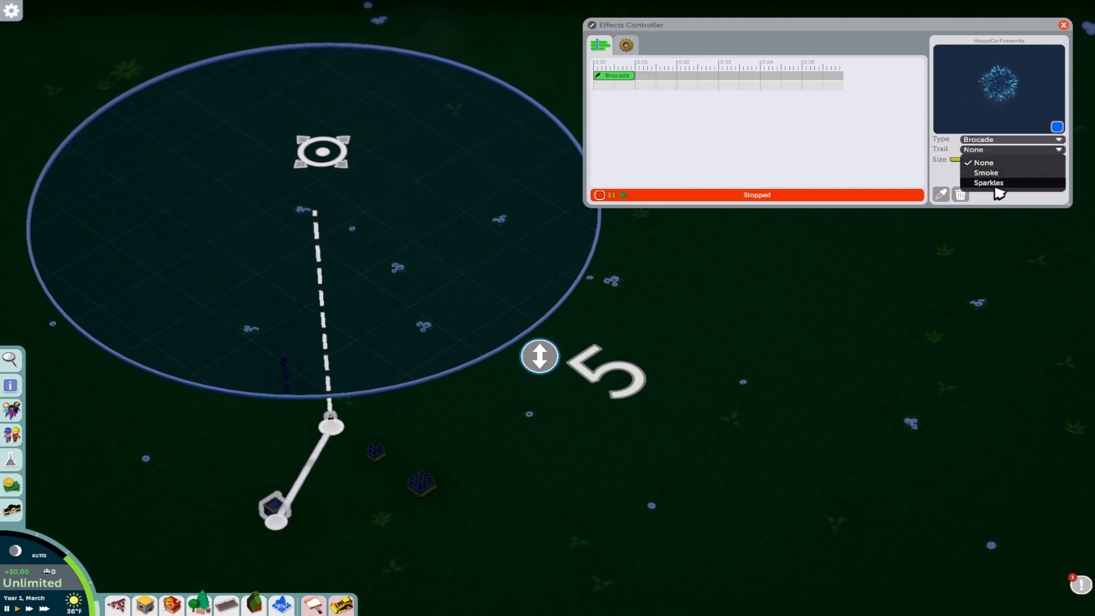
{"action": "left_click", "coordinate": [989, 183]}
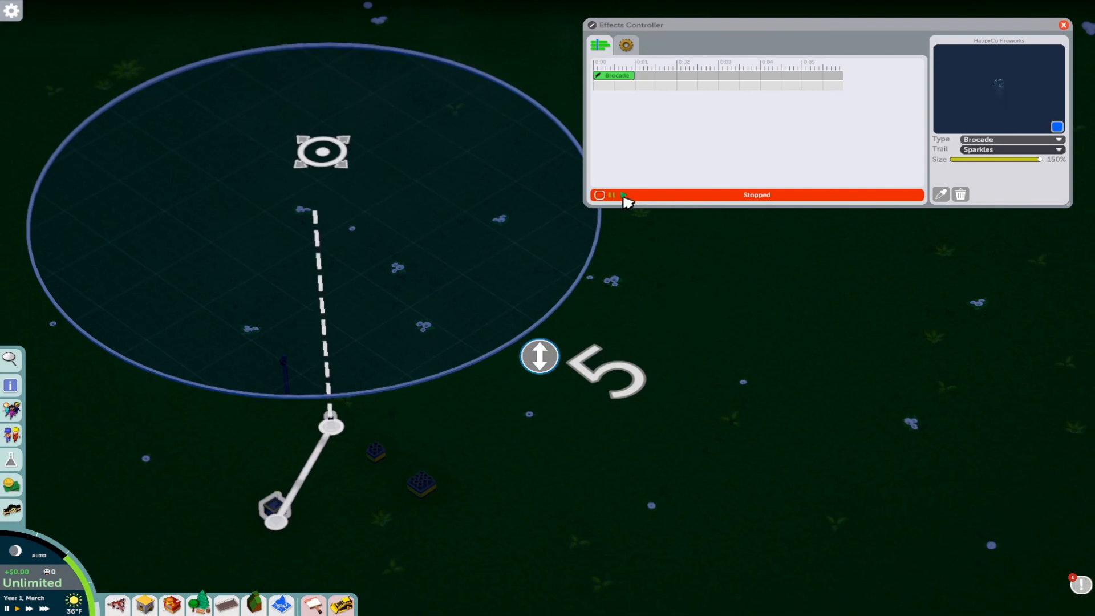
{"action": "left_click", "coordinate": [622, 195]}
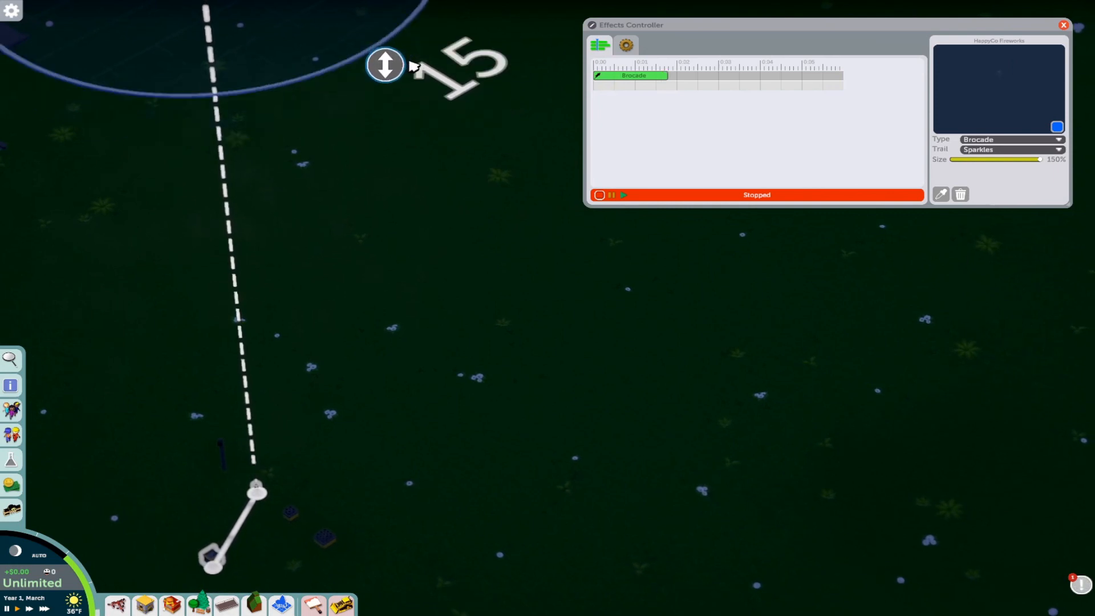
{"action": "left_click", "coordinate": [623, 195]}
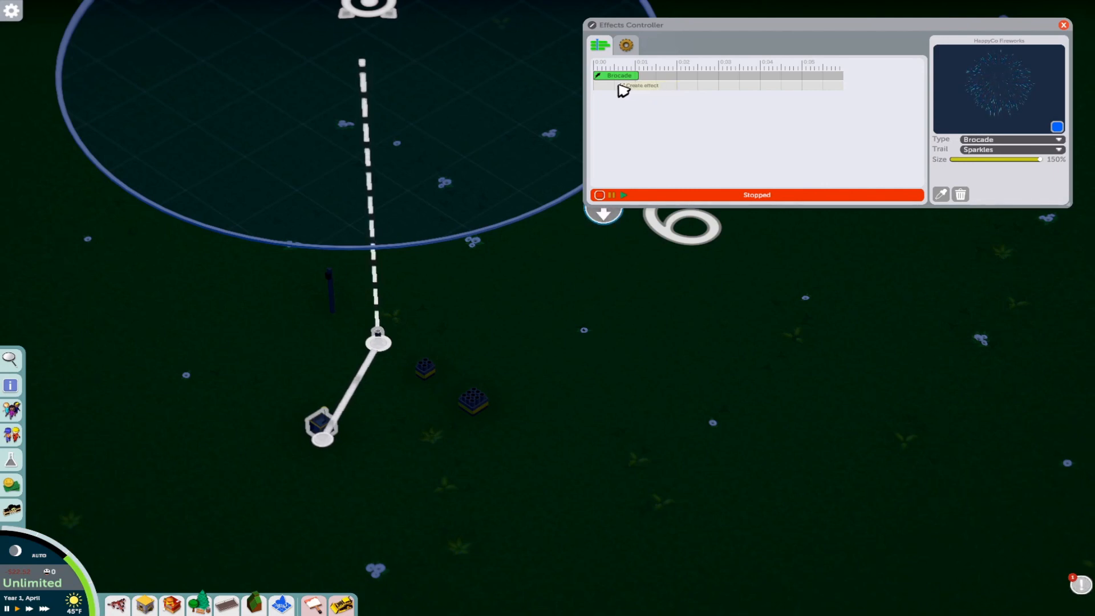
Create a second timeline effect and assign it to the tall speaker post
{"action": "left_click", "coordinate": [602, 213]}
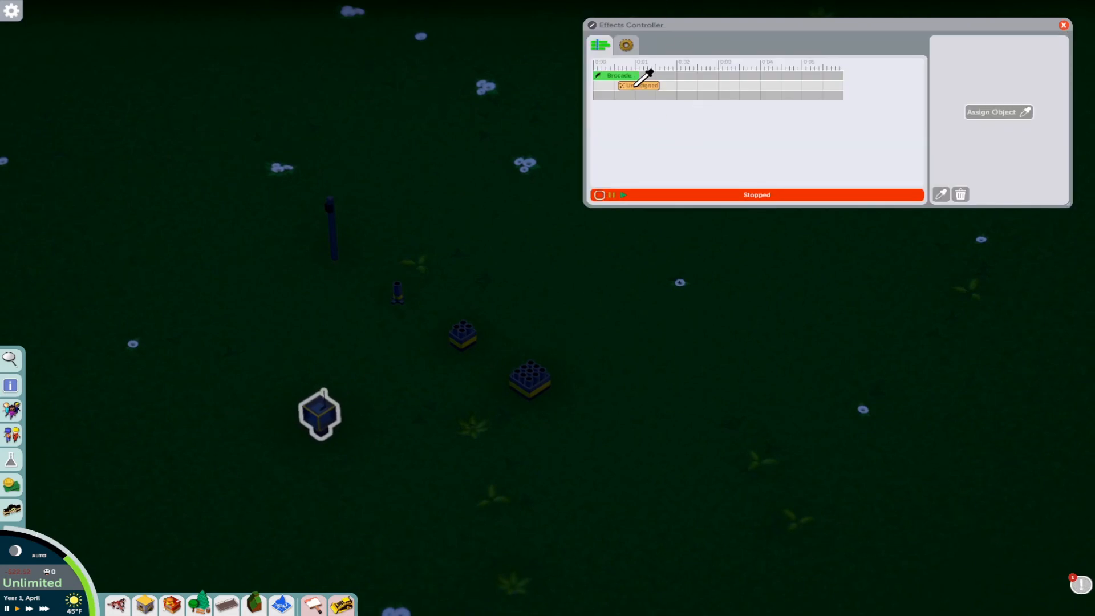
{"action": "mouse_move", "coordinate": [342, 203]}
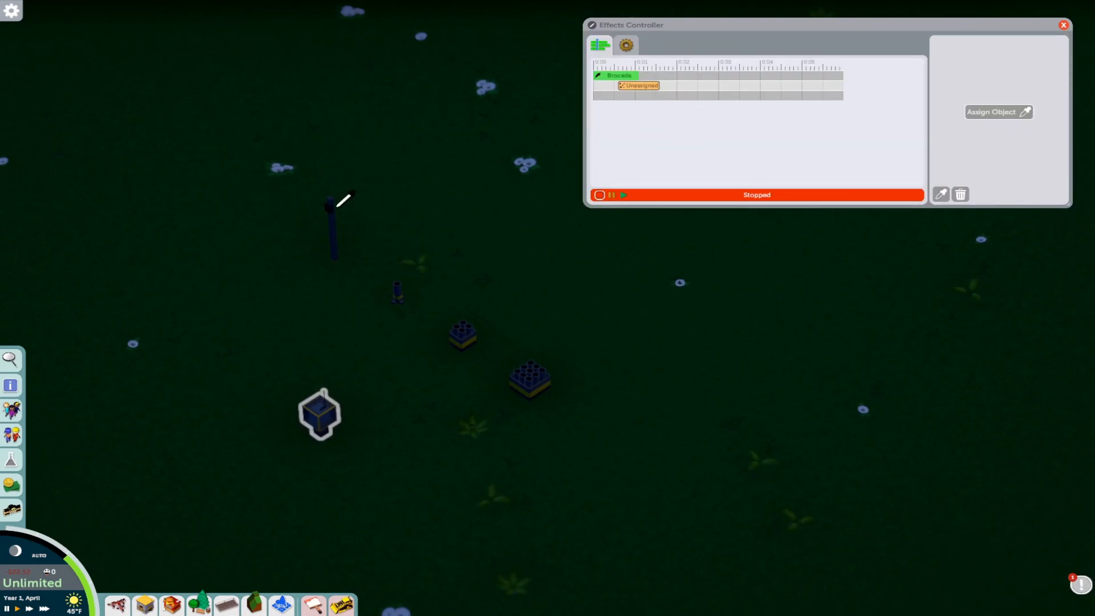
{"action": "left_click", "coordinate": [637, 86]}
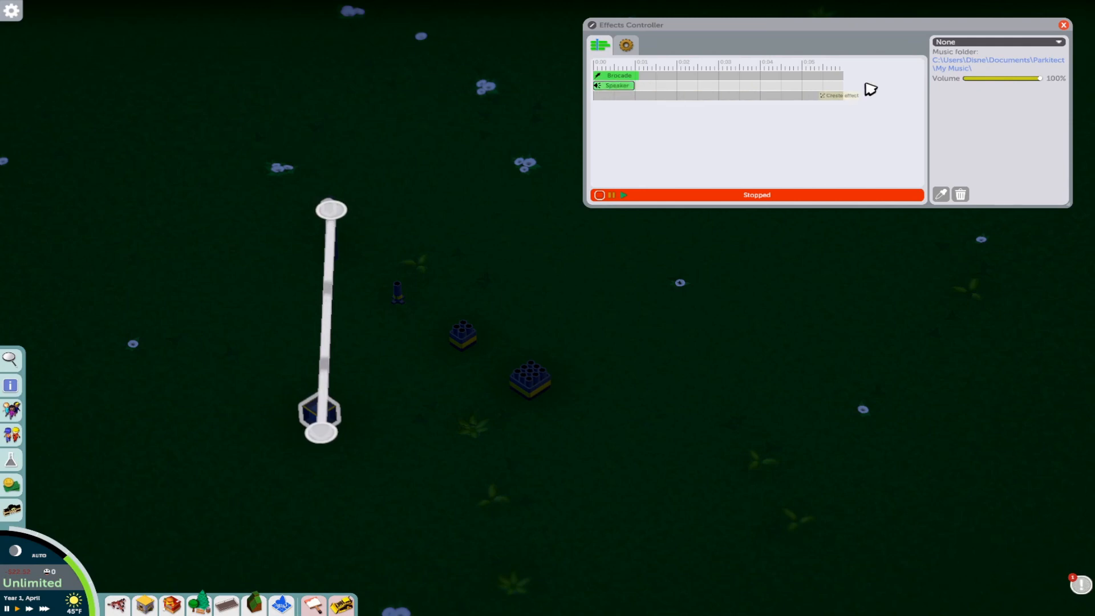
Choose the Western music track for the speaker effect
{"action": "left_click", "coordinate": [995, 42]}
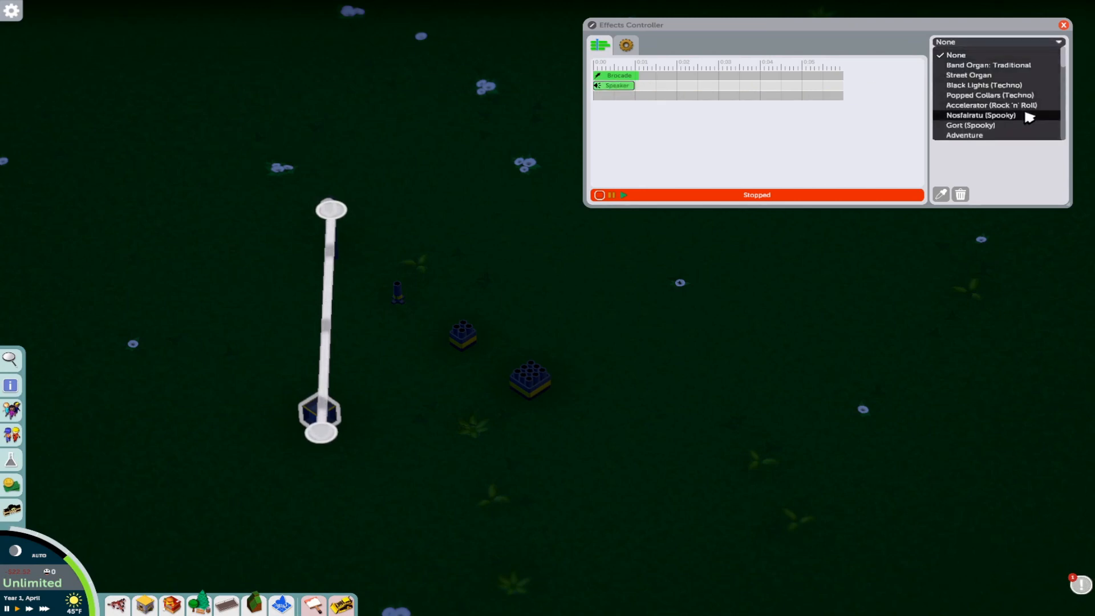
{"action": "scroll", "scroll_direction": "down", "scroll_amount": 3}
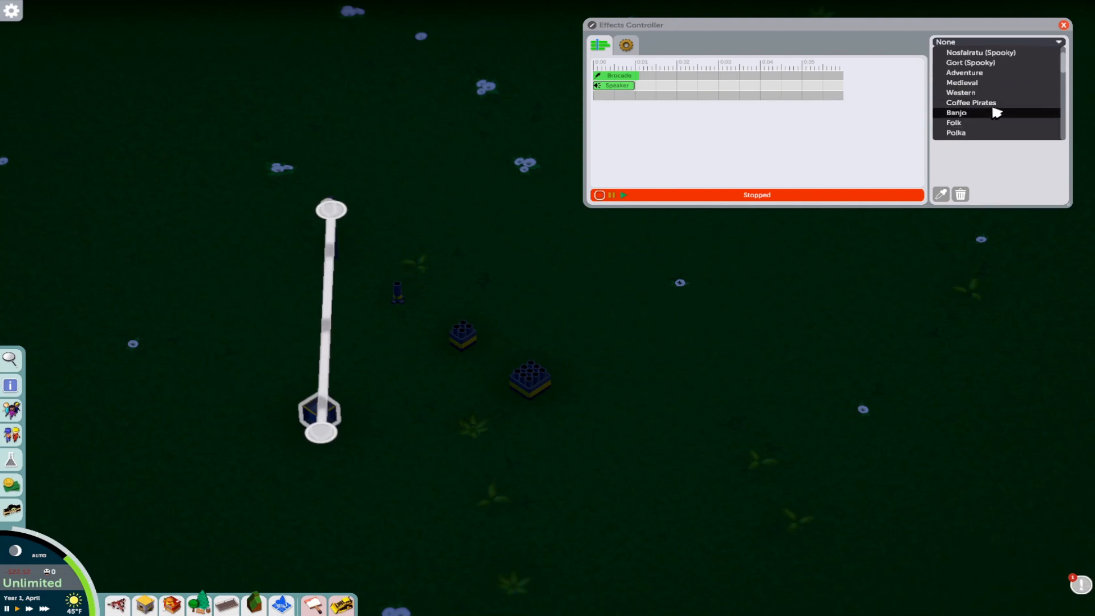
{"action": "scroll", "scroll_direction": "down", "scroll_amount": 3}
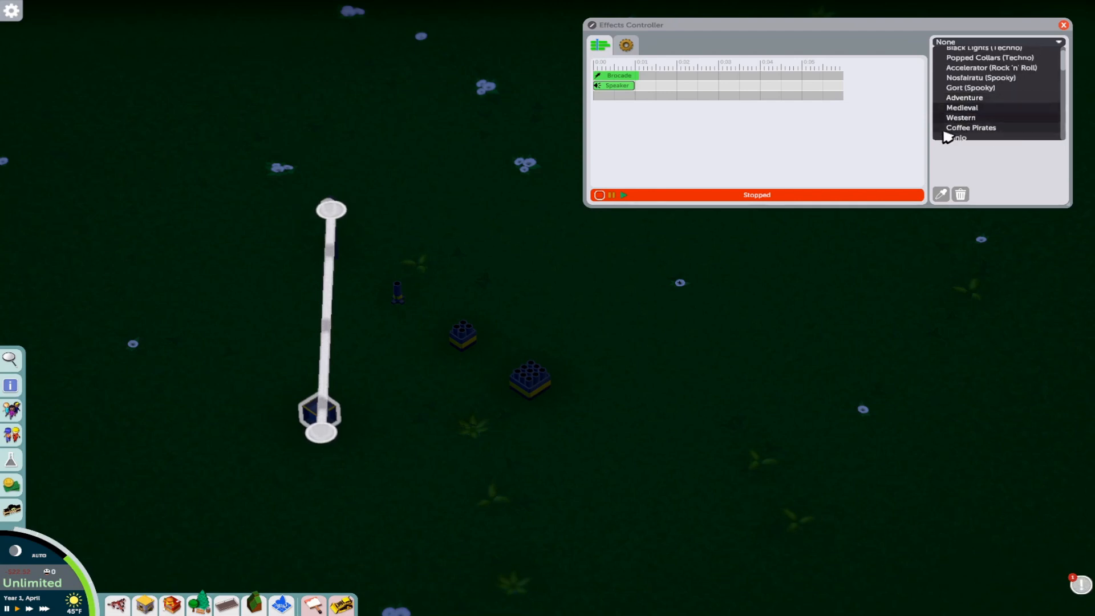
{"action": "left_click", "coordinate": [960, 117]}
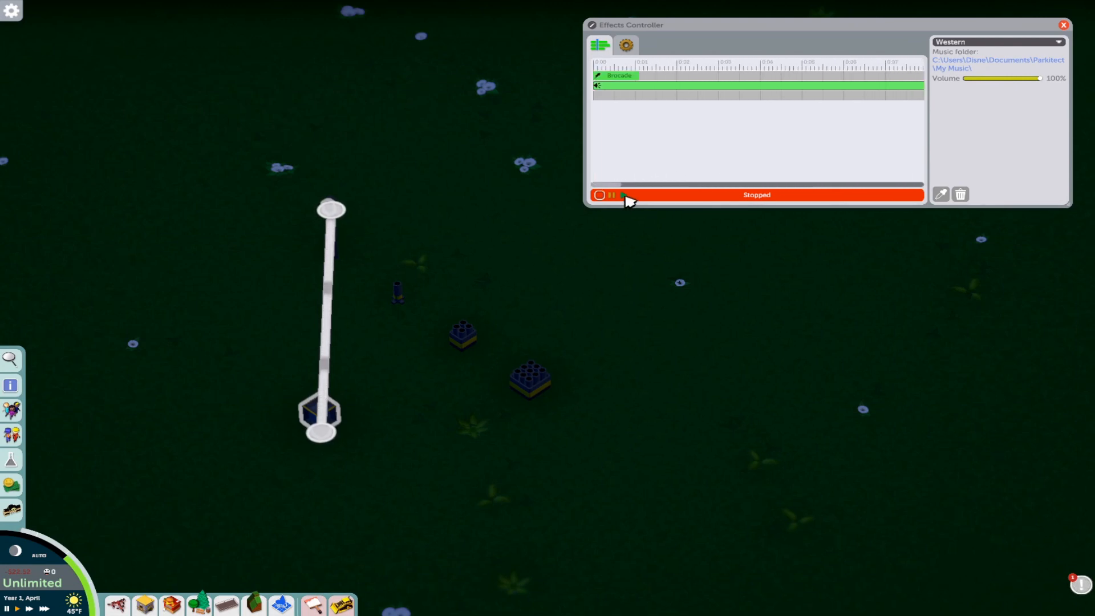
Play the show with firework and Western music, then start a third effect row
{"action": "left_click", "coordinate": [599, 195]}
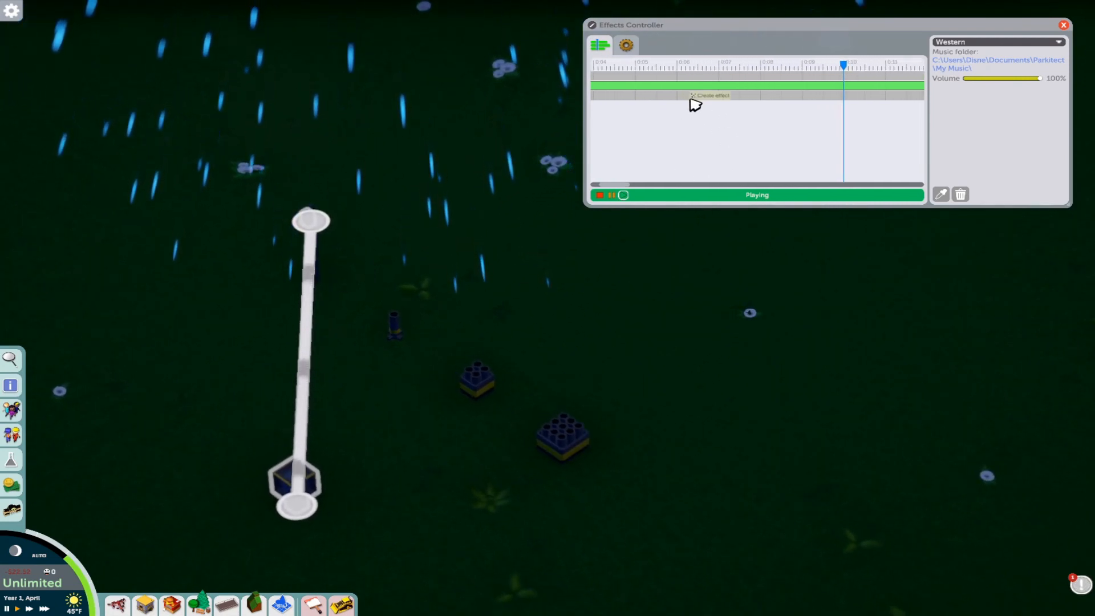
{"action": "left_click", "coordinate": [599, 45]}
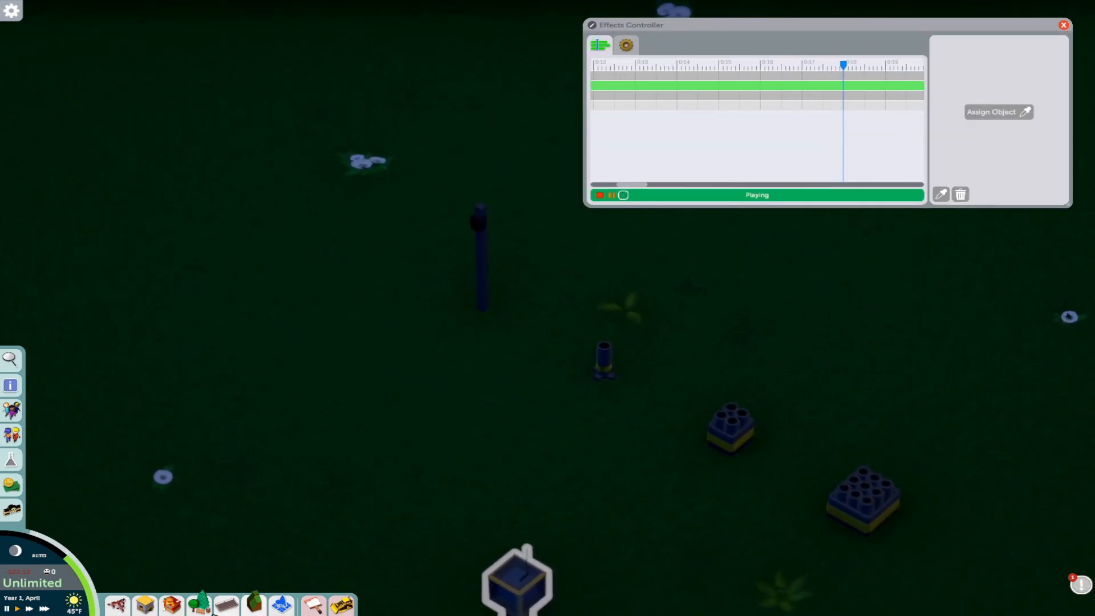
Show the Speakers props in the Deco catalogue and stop the controller's playback
{"action": "left_click", "coordinate": [1000, 112]}
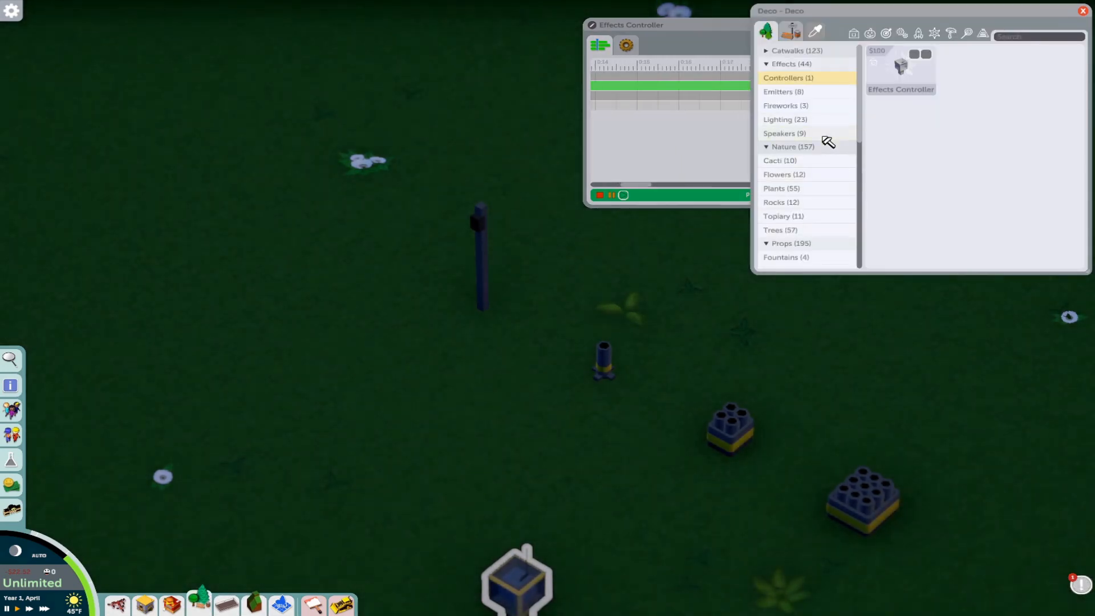
{"action": "left_click", "coordinate": [785, 134]}
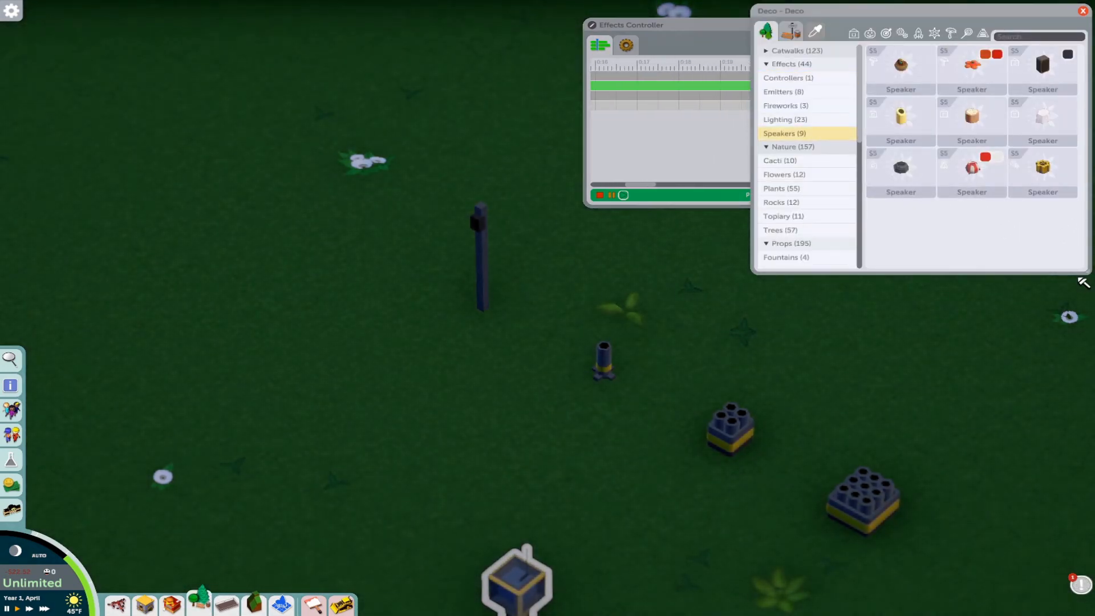
{"action": "left_click", "coordinate": [623, 195]}
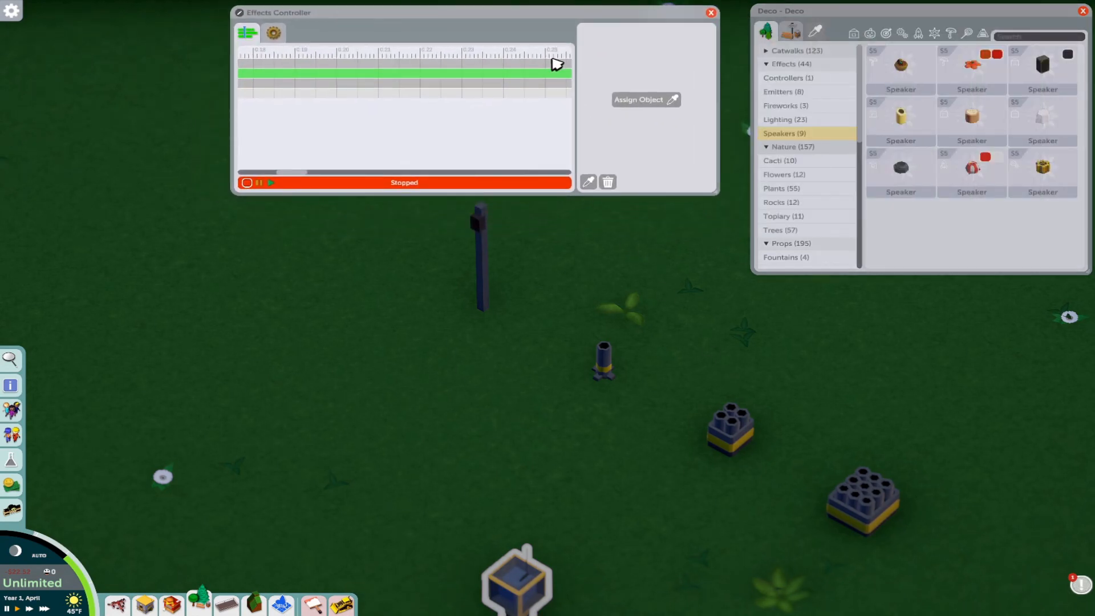
{"action": "mouse_move", "coordinate": [716, 17]}
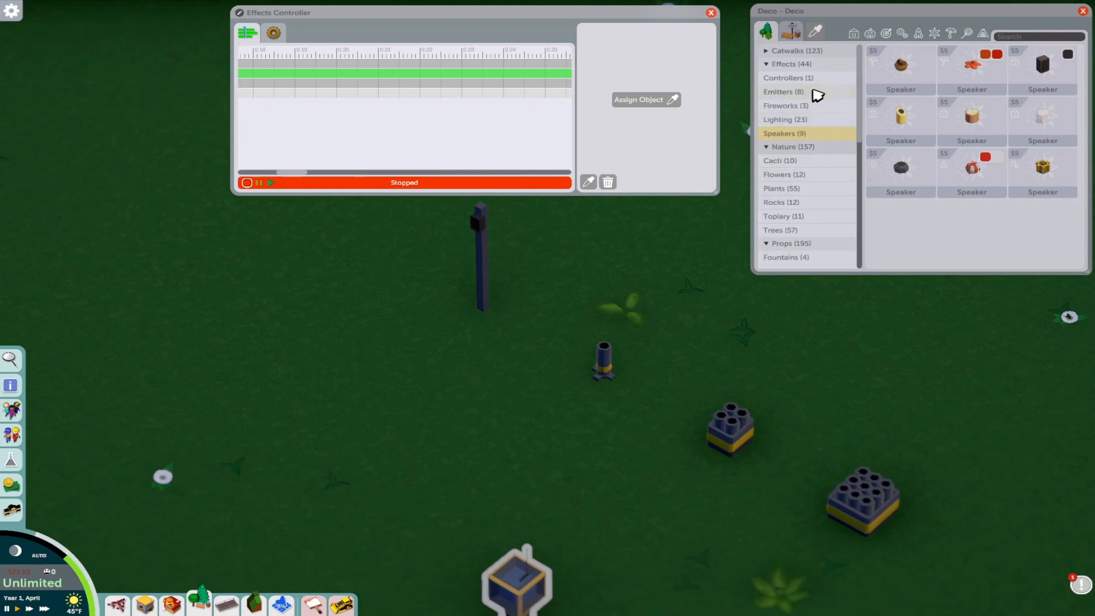
Switch the Deco catalogue to the Emitters props (Fire Jet, Fog, Splash)
{"action": "left_click", "coordinate": [783, 91]}
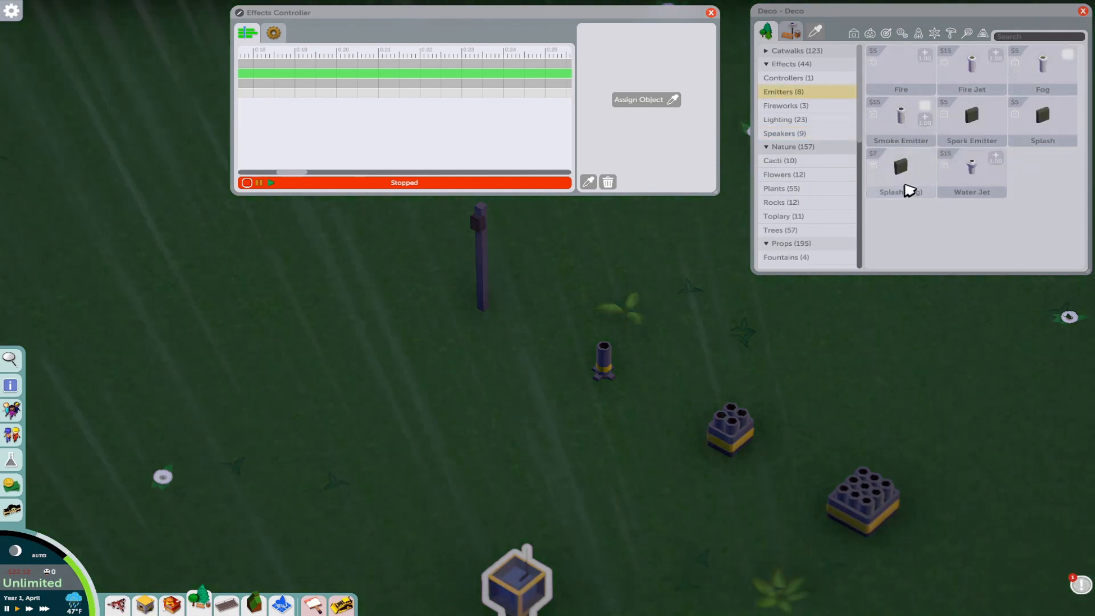
{"action": "mouse_move", "coordinate": [971, 183]}
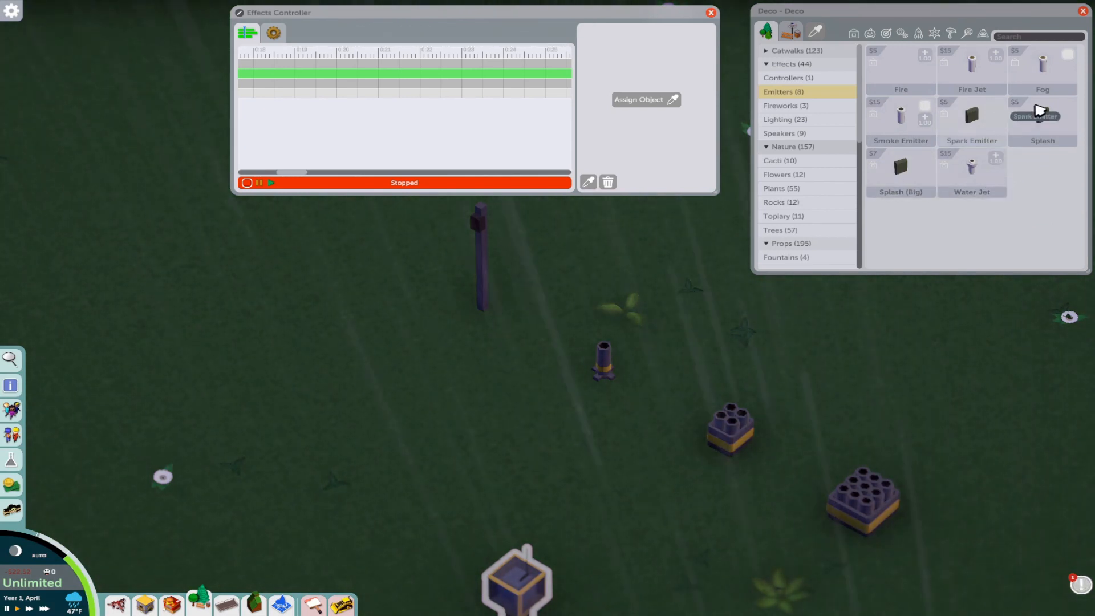
{"action": "mouse_move", "coordinate": [944, 208]}
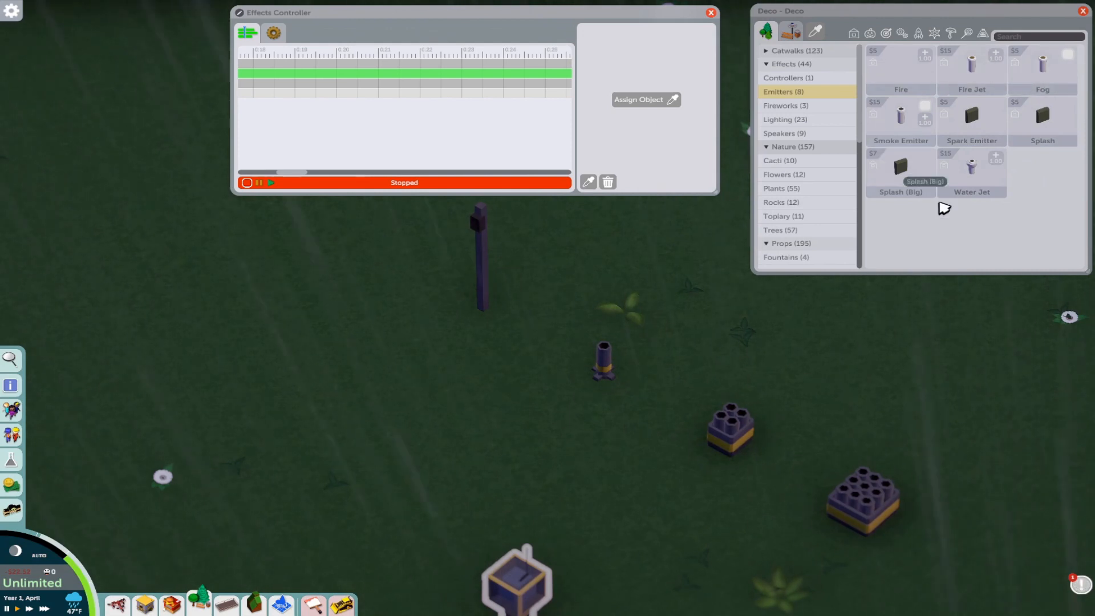
{"action": "mouse_move", "coordinate": [886, 281]}
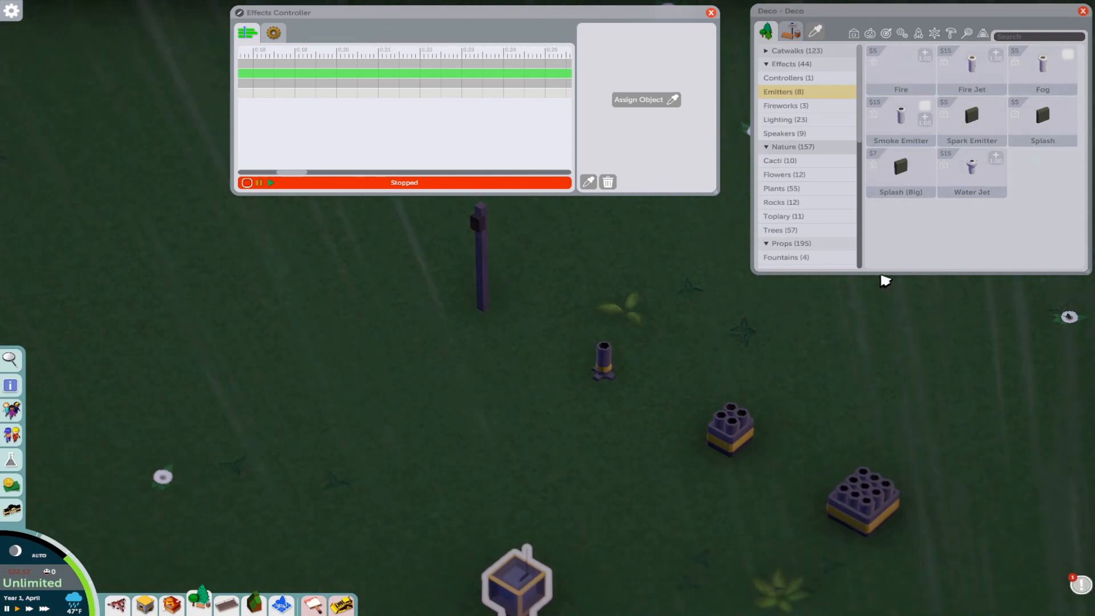
{"action": "mouse_move", "coordinate": [712, 78]}
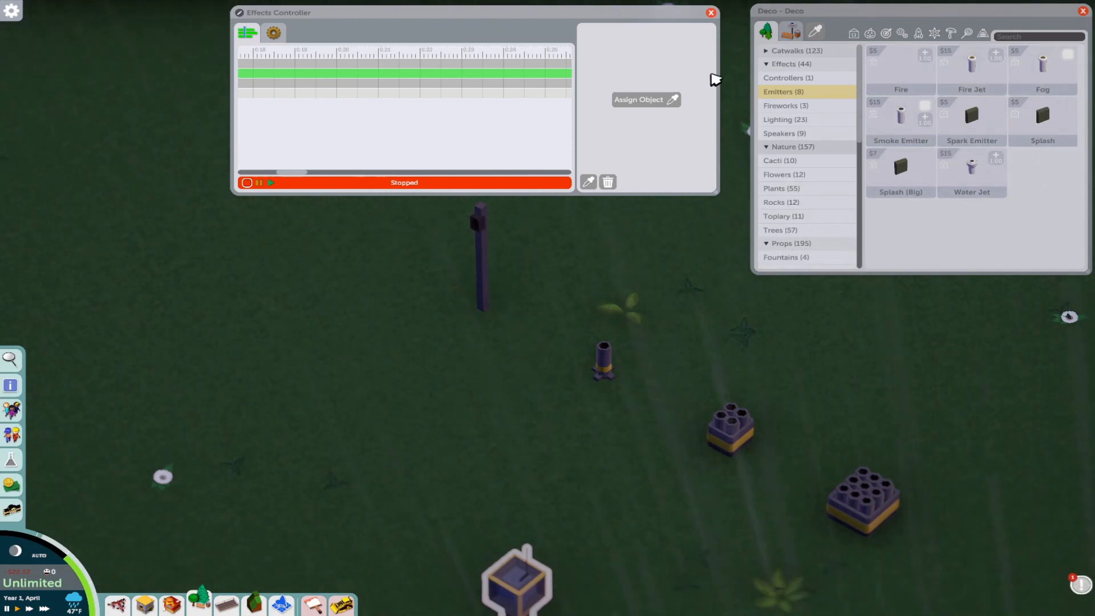
{"action": "mouse_move", "coordinate": [664, 104]}
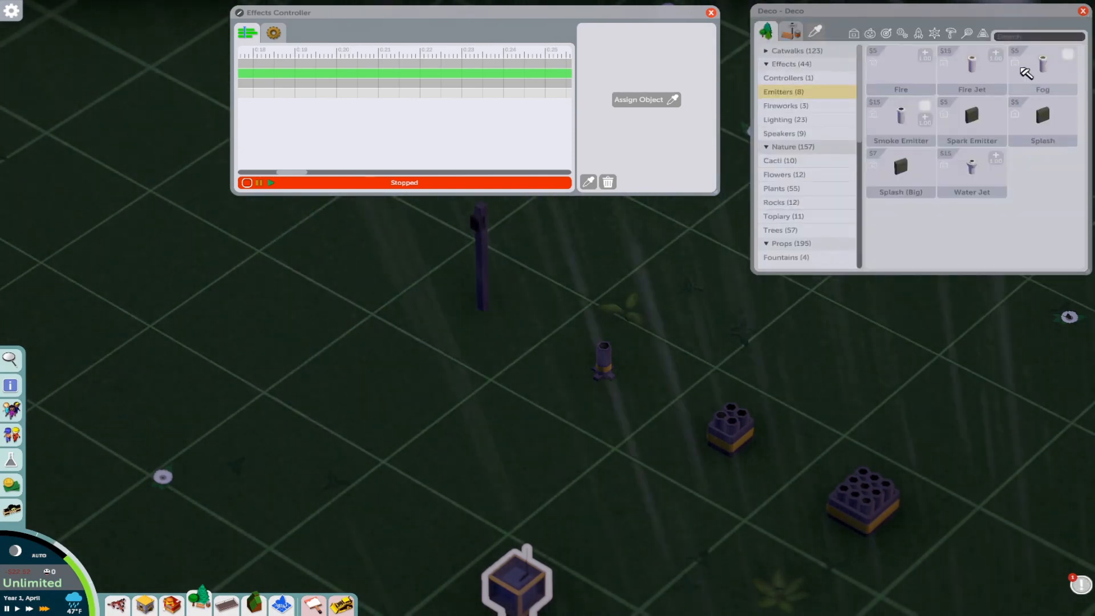
{"action": "mouse_move", "coordinate": [576, 374]}
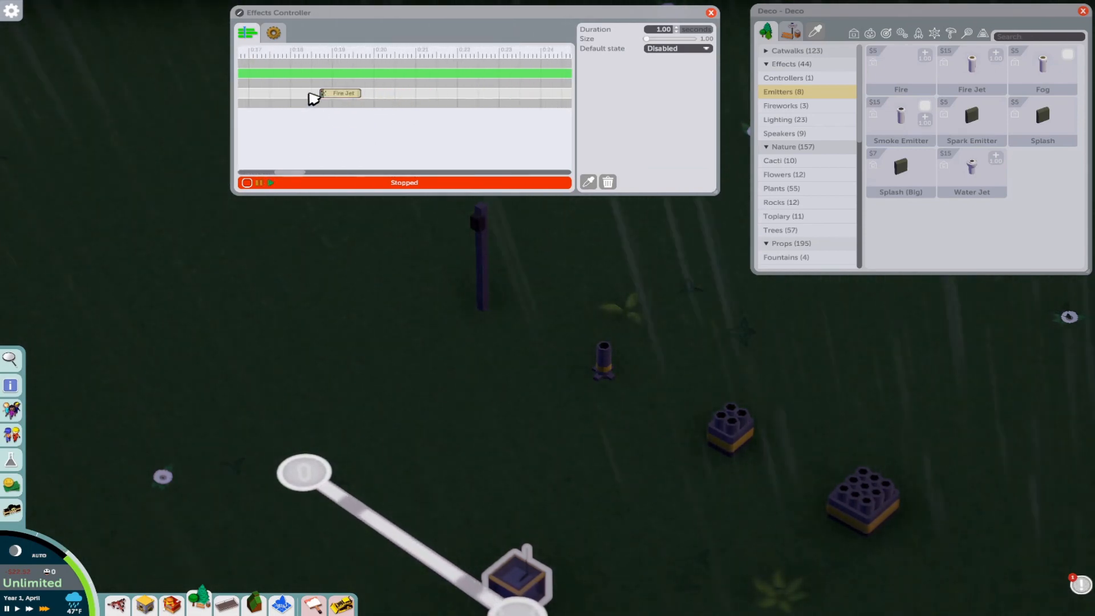
Stretch the Fire Jet clip to about 2.4 seconds and preview it so the flame fires
{"action": "left_click_drag", "start_coordinate": [357, 93], "coordinate": [396, 93]}
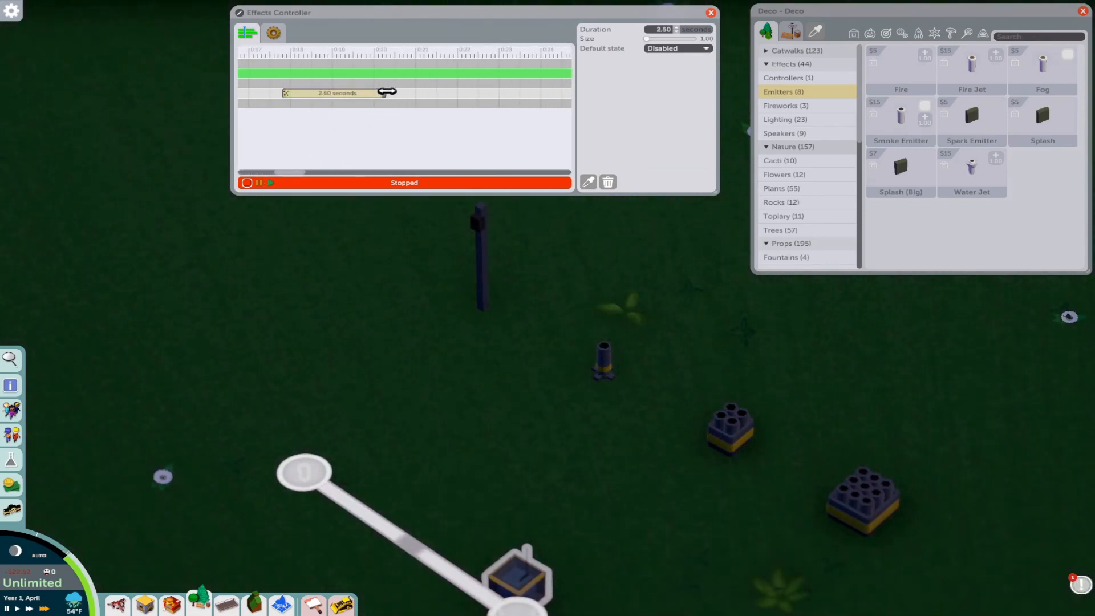
{"action": "left_click", "coordinate": [271, 183]}
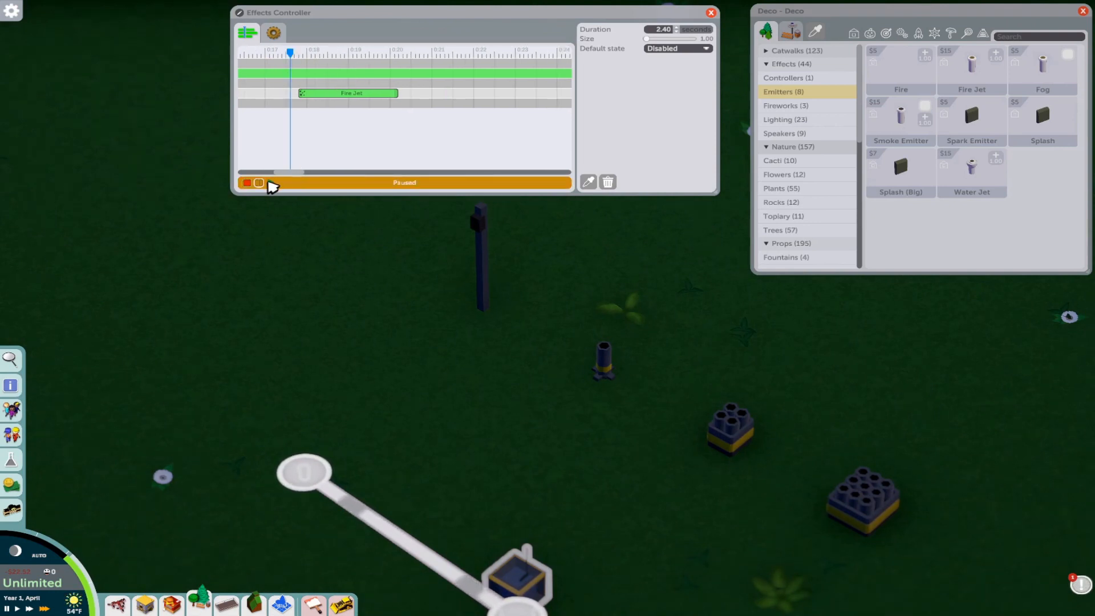
{"action": "left_click", "coordinate": [259, 183]}
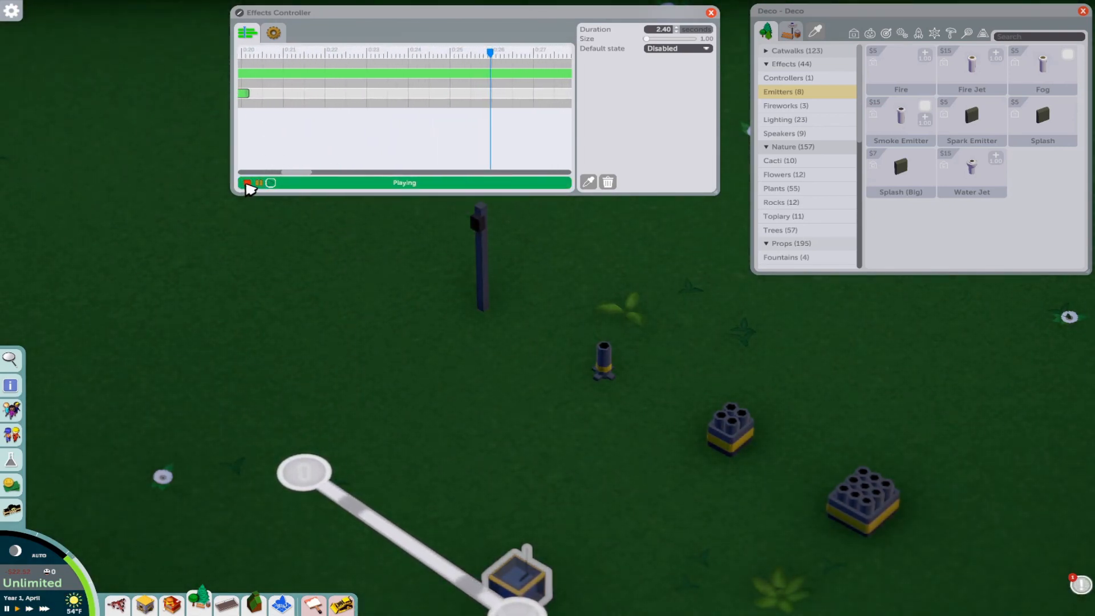
{"action": "left_click", "coordinate": [248, 182]}
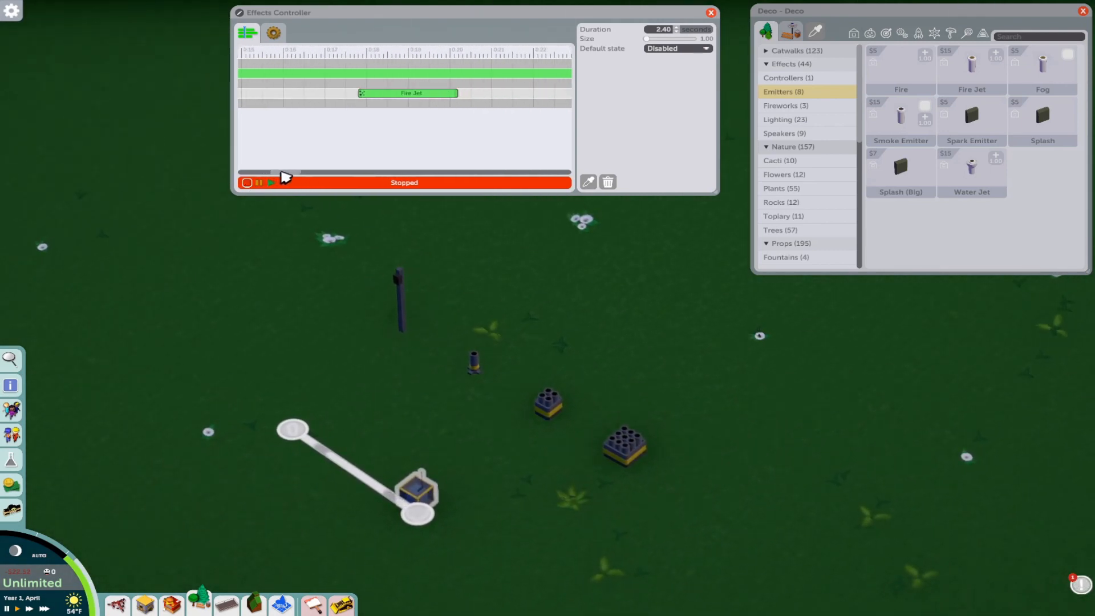
{"action": "left_click", "coordinate": [269, 182]}
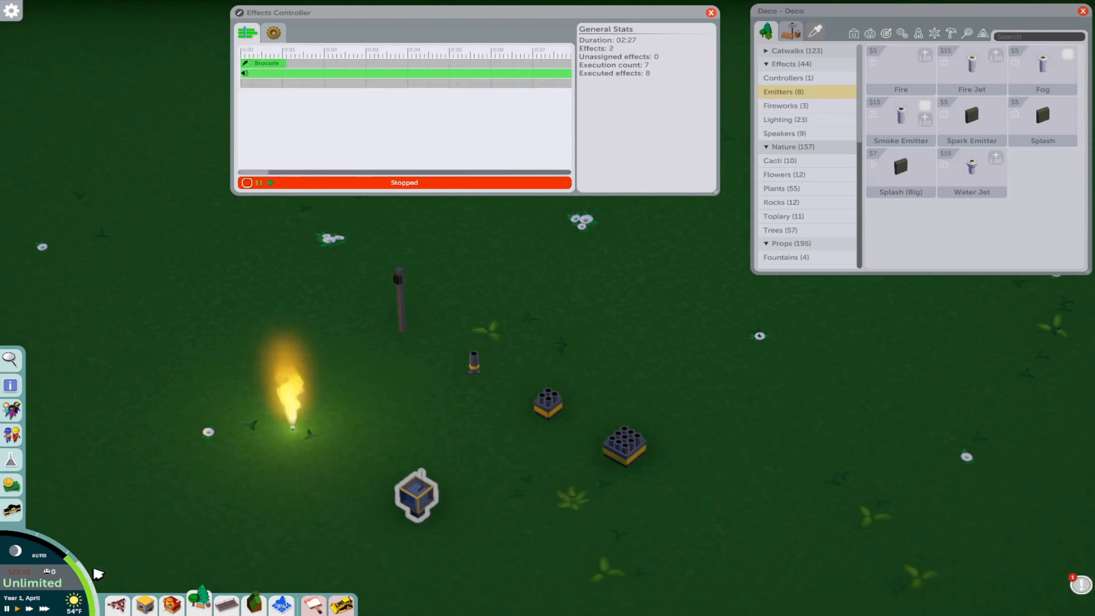
{"action": "mouse_move", "coordinate": [342, 387]}
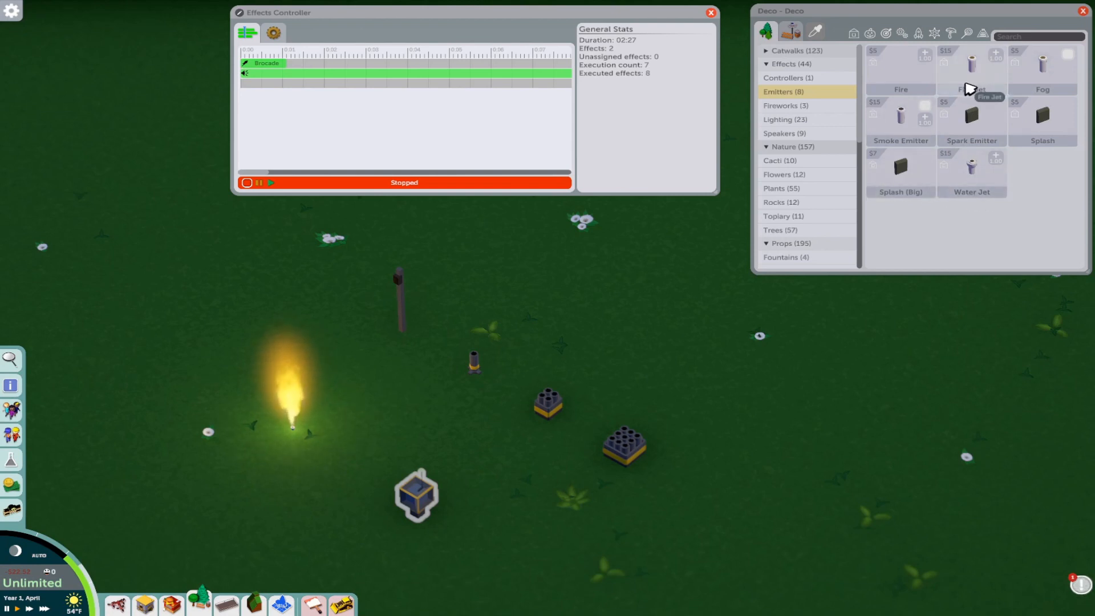
{"action": "mouse_move", "coordinate": [280, 535]}
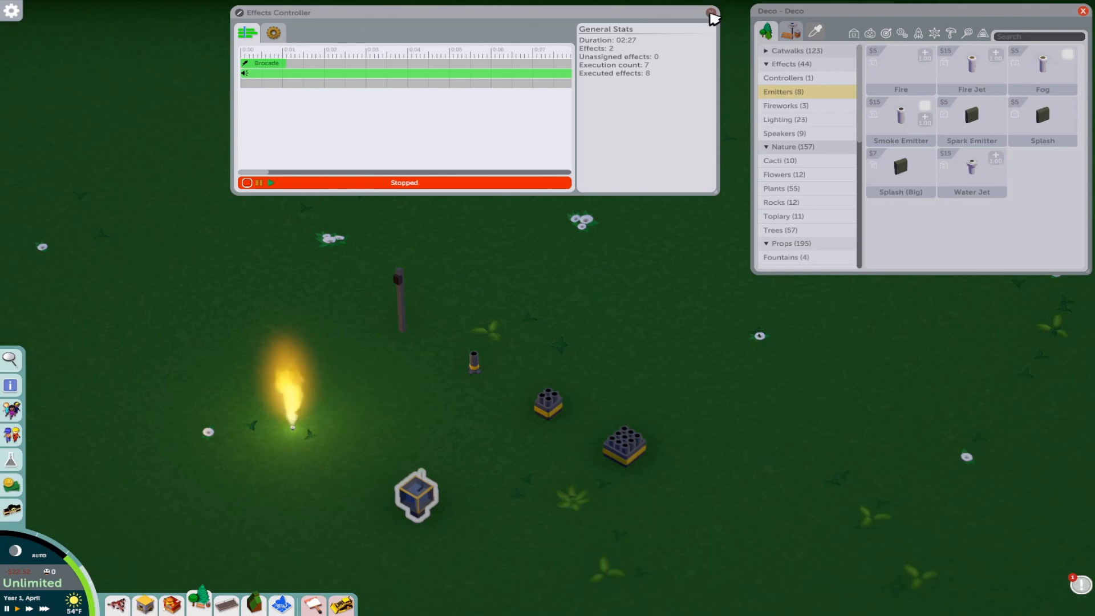
Dismiss the Effects Controller window and the Deco catalogue, returning to the park view
{"action": "left_click", "coordinate": [711, 13]}
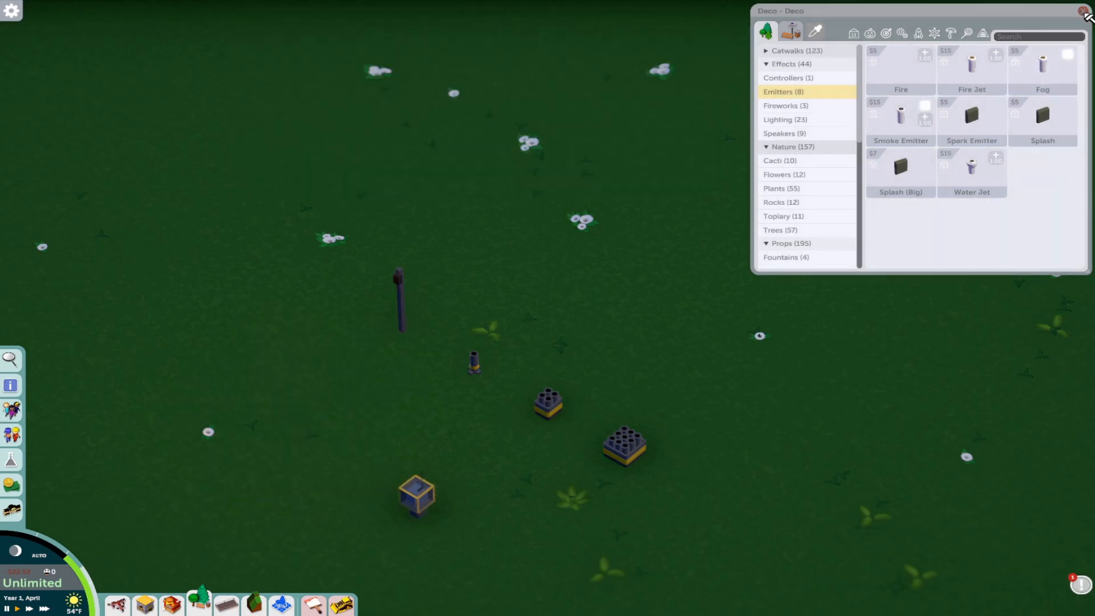
{"action": "left_click", "coordinate": [1085, 10]}
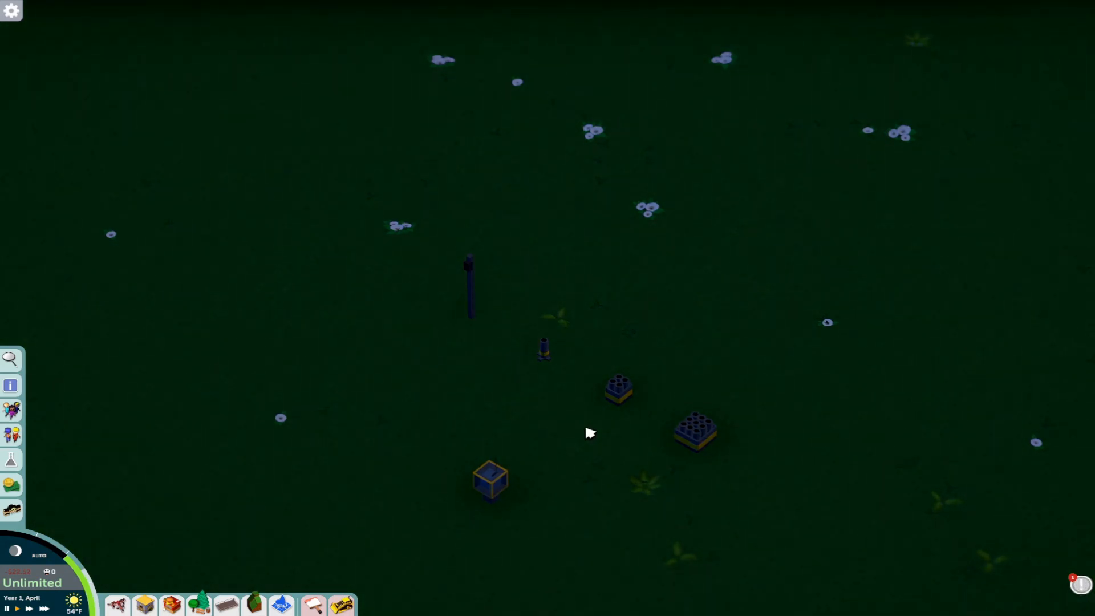
{"action": "mouse_move", "coordinate": [570, 378]}
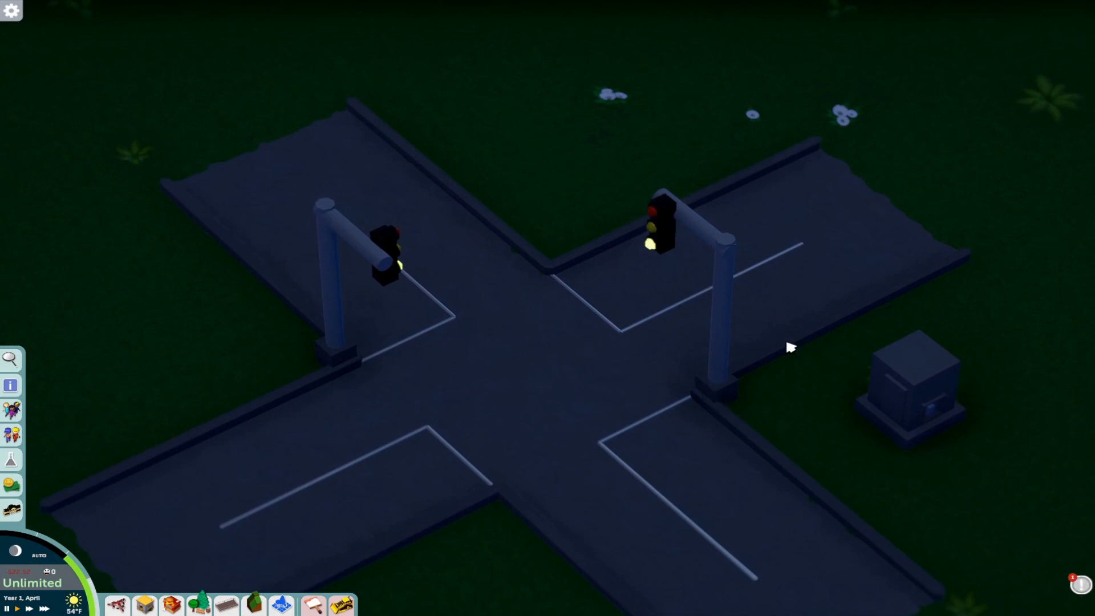
{"action": "mouse_move", "coordinate": [746, 417]}
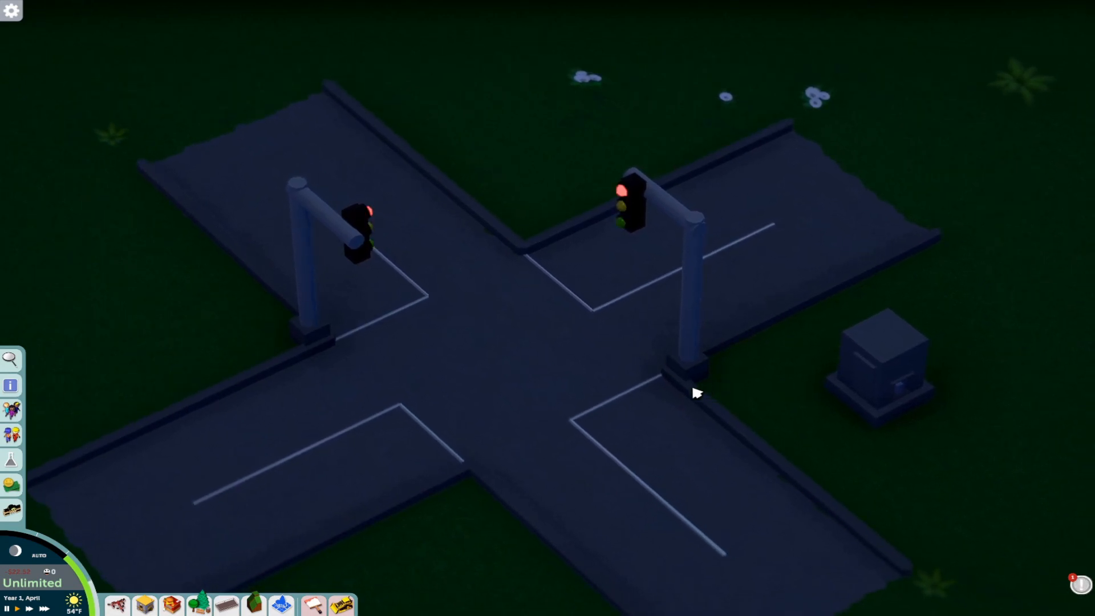
{"action": "mouse_move", "coordinate": [622, 223]}
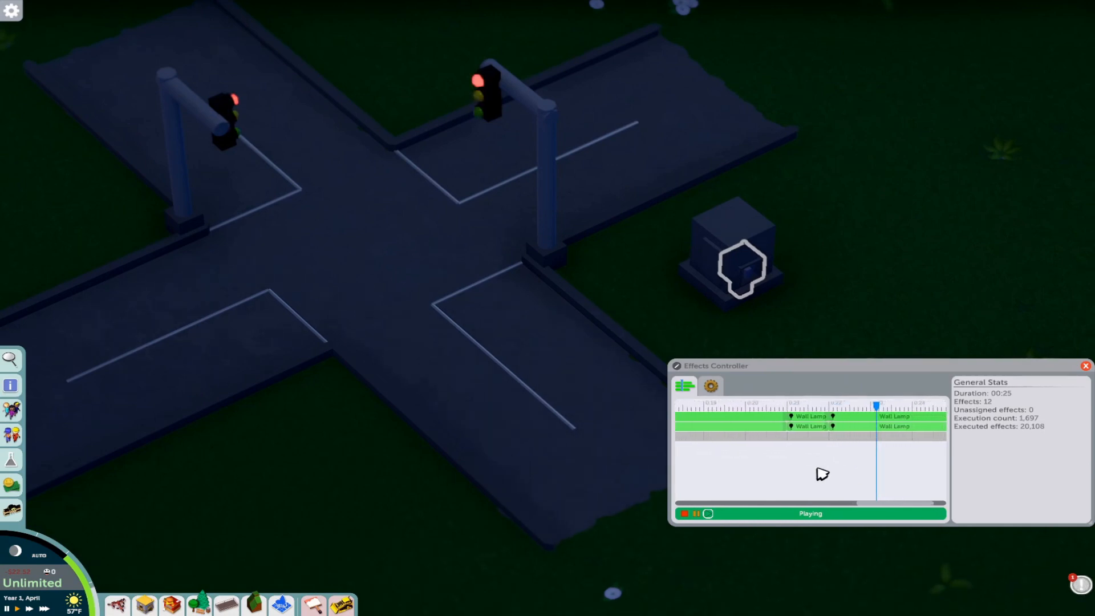
Stop and replay the traffic lights' Wall Lamp sequence, then show the controller's gear settings
{"action": "left_click", "coordinate": [683, 514]}
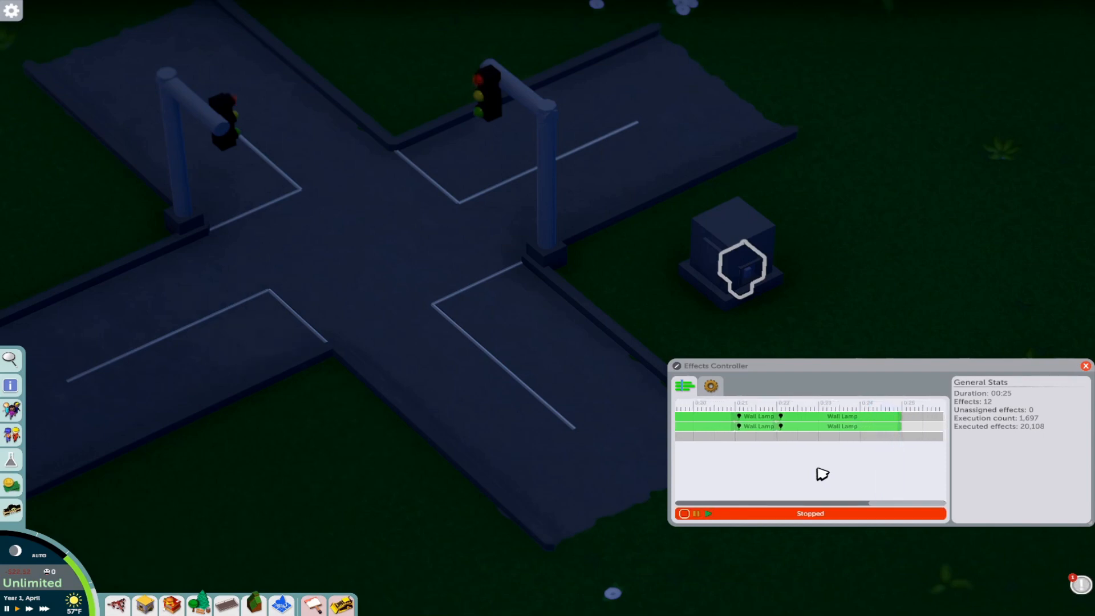
{"action": "left_click", "coordinate": [708, 513]}
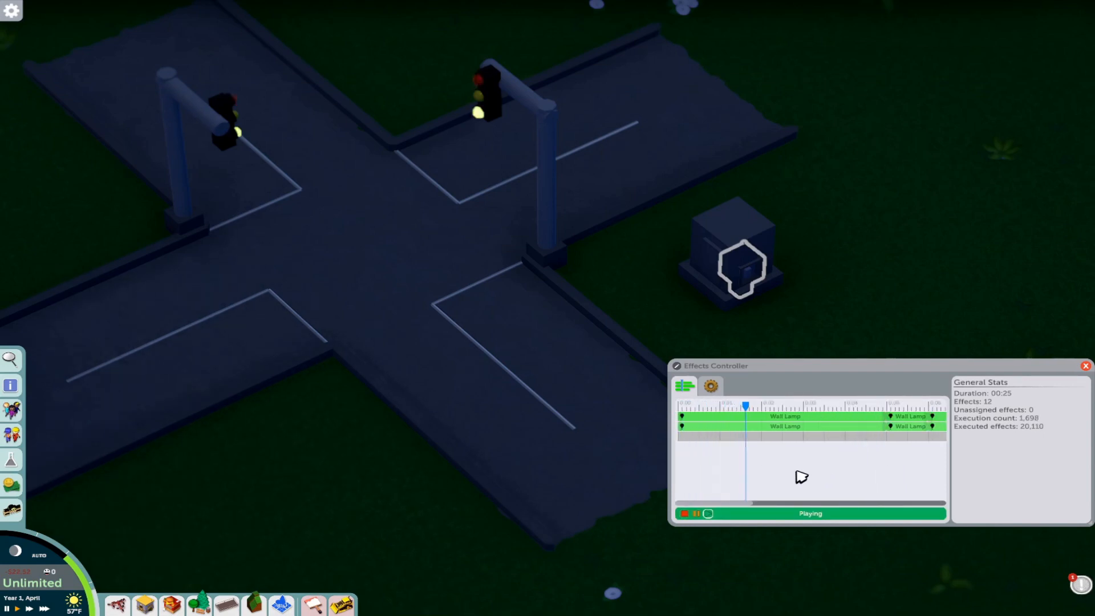
{"action": "left_click", "coordinate": [710, 387]}
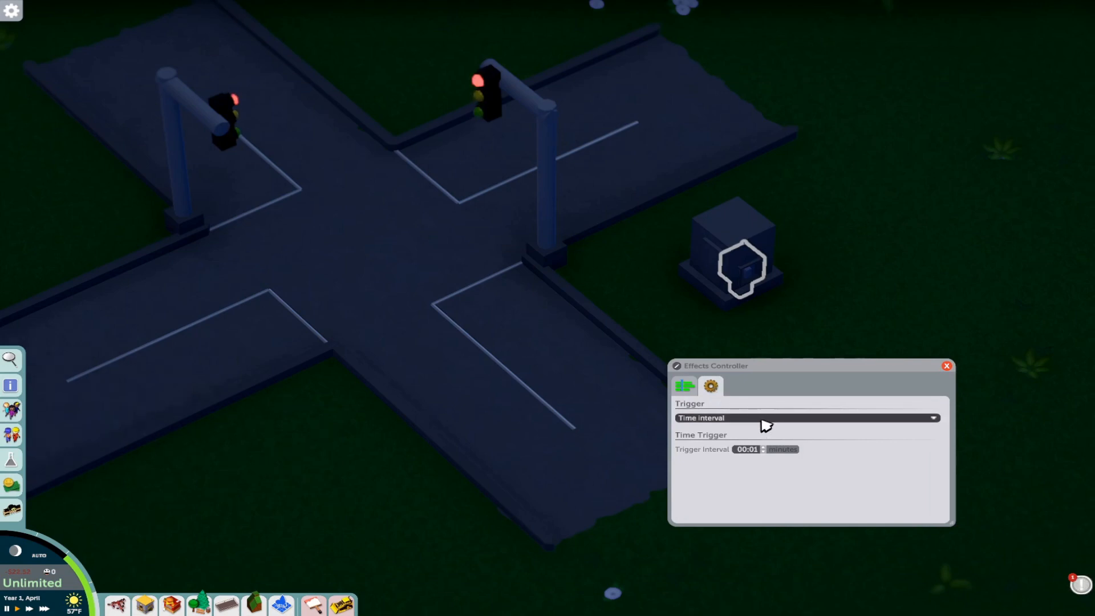
Review the Trigger dropdown from Manual to Path and keep Time interval at 00:01 minutes
{"action": "left_click", "coordinate": [803, 417]}
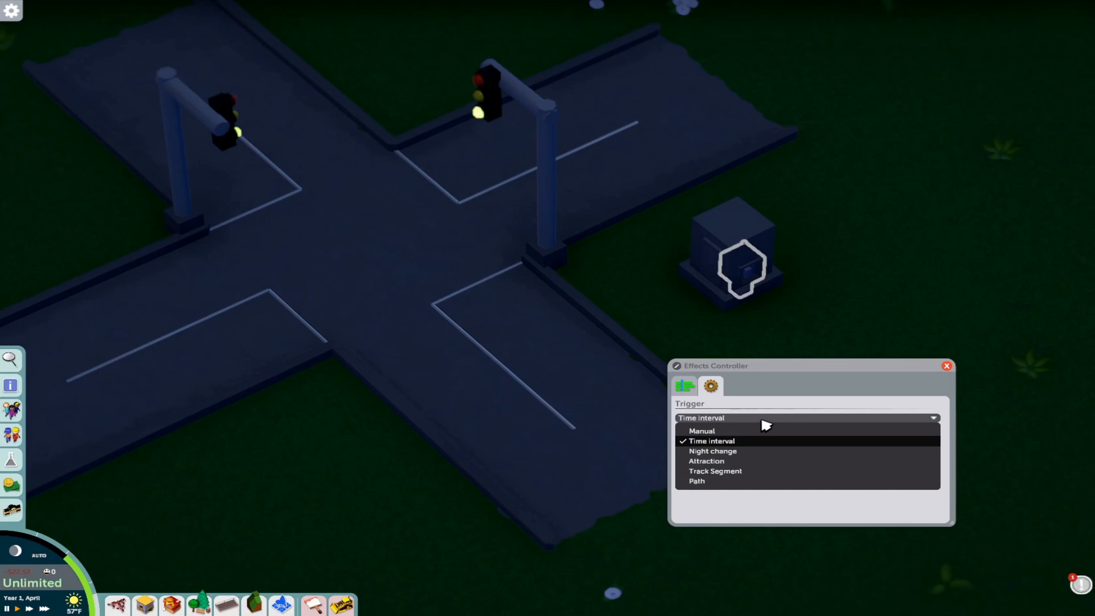
{"action": "mouse_move", "coordinate": [711, 432]}
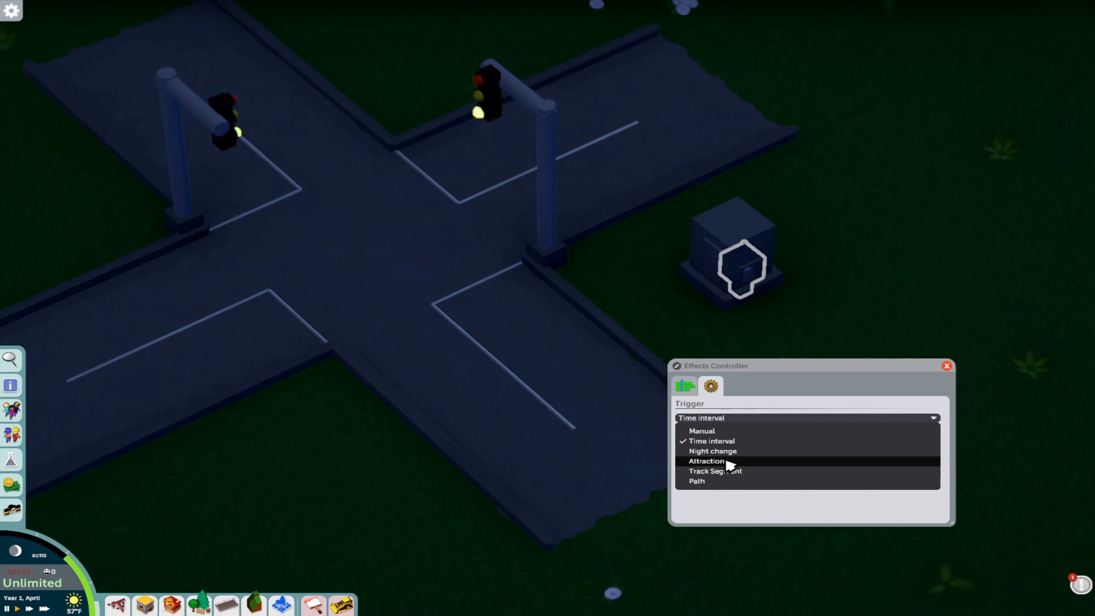
{"action": "mouse_move", "coordinate": [744, 471]}
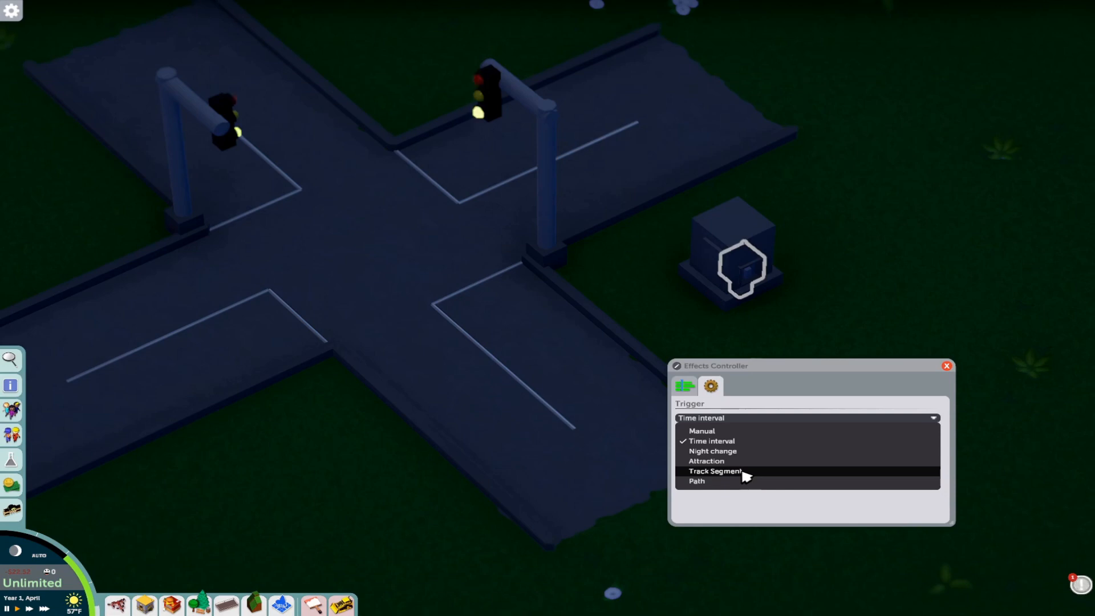
{"action": "mouse_move", "coordinate": [720, 482]}
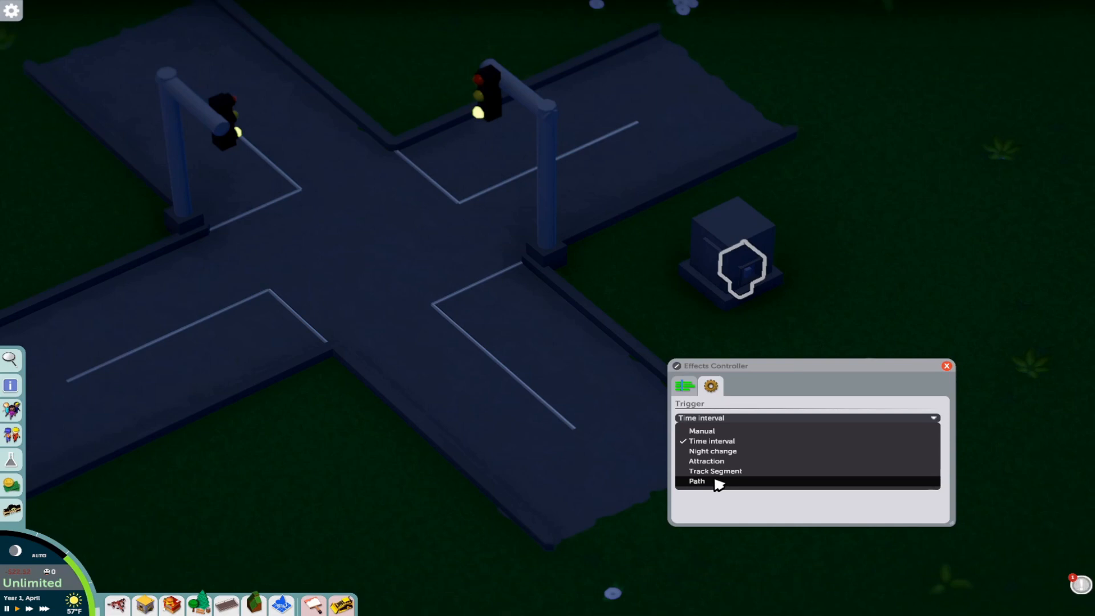
{"action": "mouse_move", "coordinate": [717, 490]}
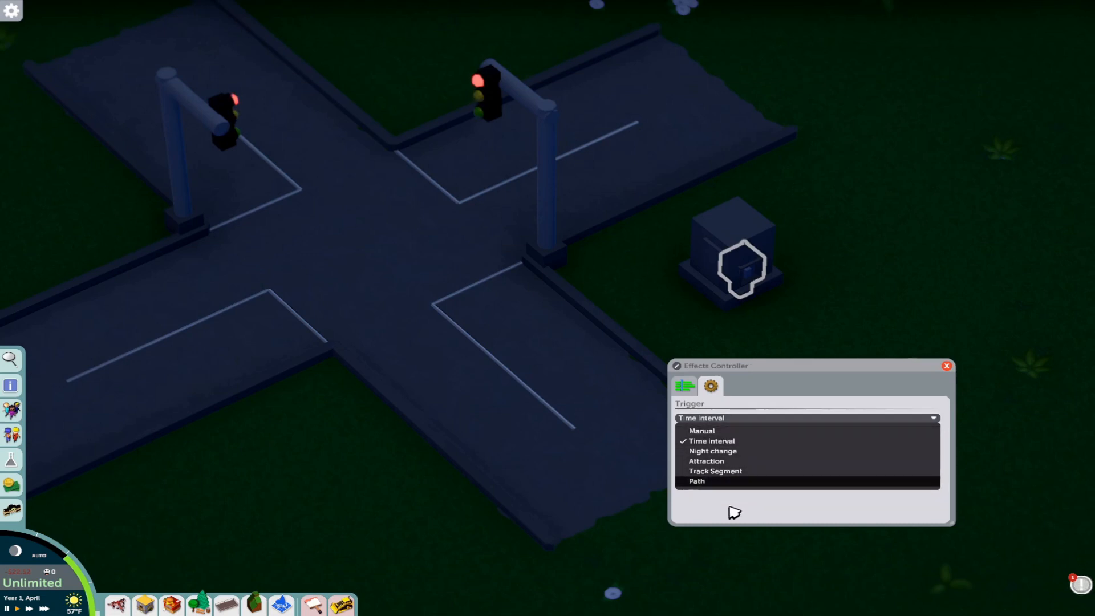
{"action": "left_click", "coordinate": [712, 441]}
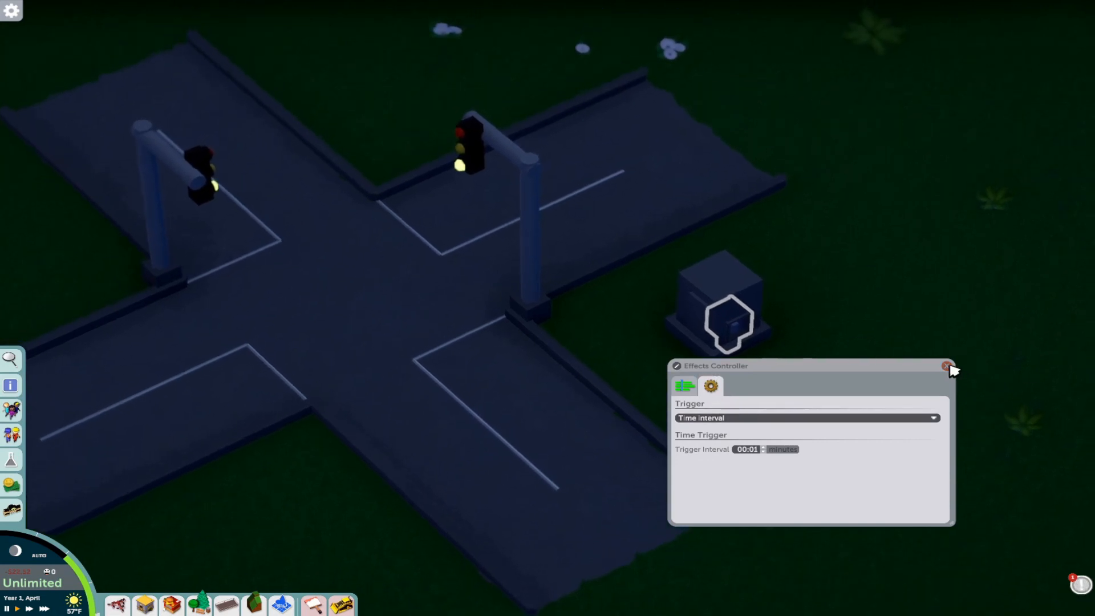
Close the traffic-light Effects Controller to watch the intersection's lights cycle
{"action": "left_click", "coordinate": [947, 366]}
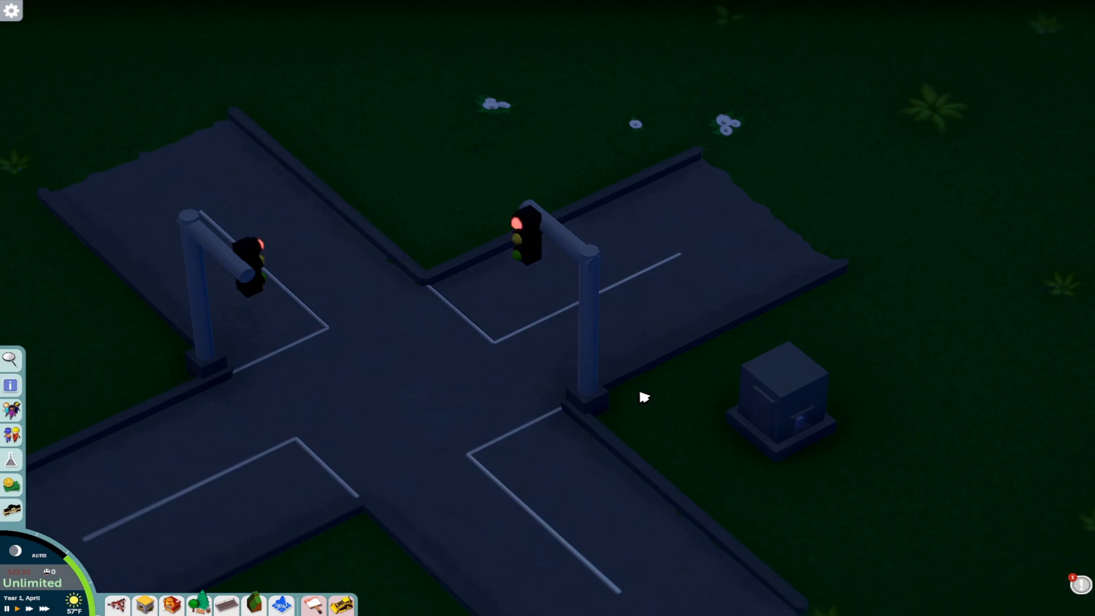
{"action": "mouse_move", "coordinate": [594, 375]}
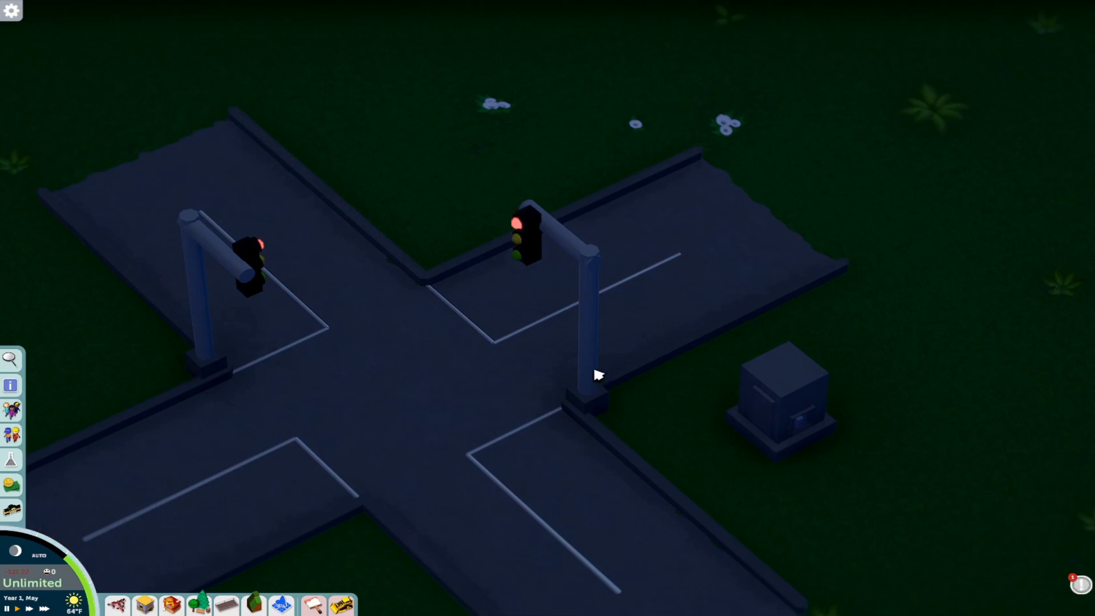
{"action": "mouse_move", "coordinate": [646, 519]}
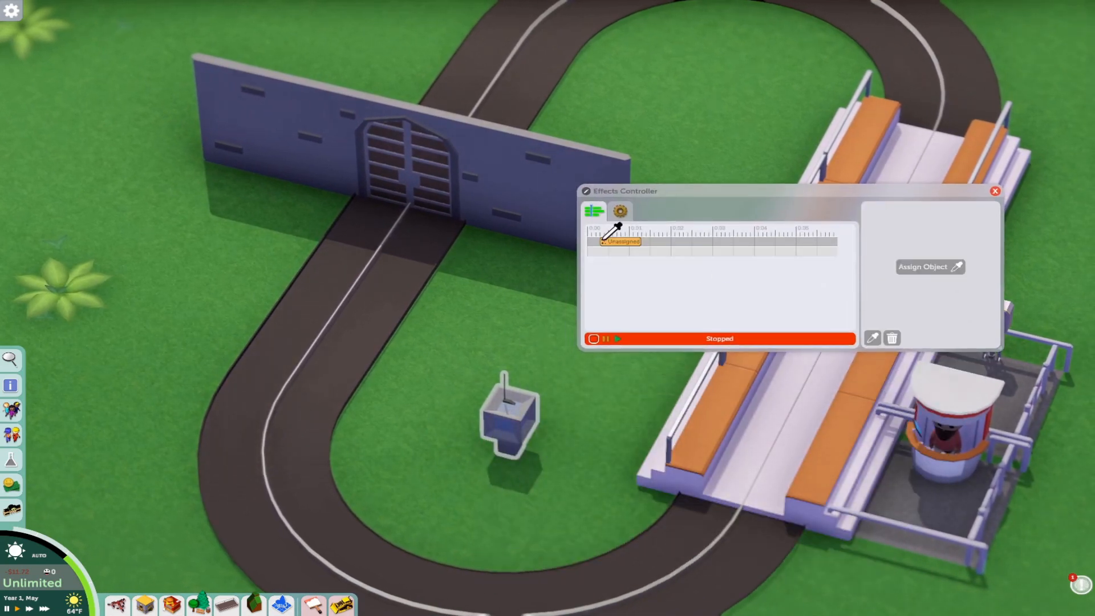
Assign the door in the wall as the object for the controller's Door effect
{"action": "left_click", "coordinate": [618, 242]}
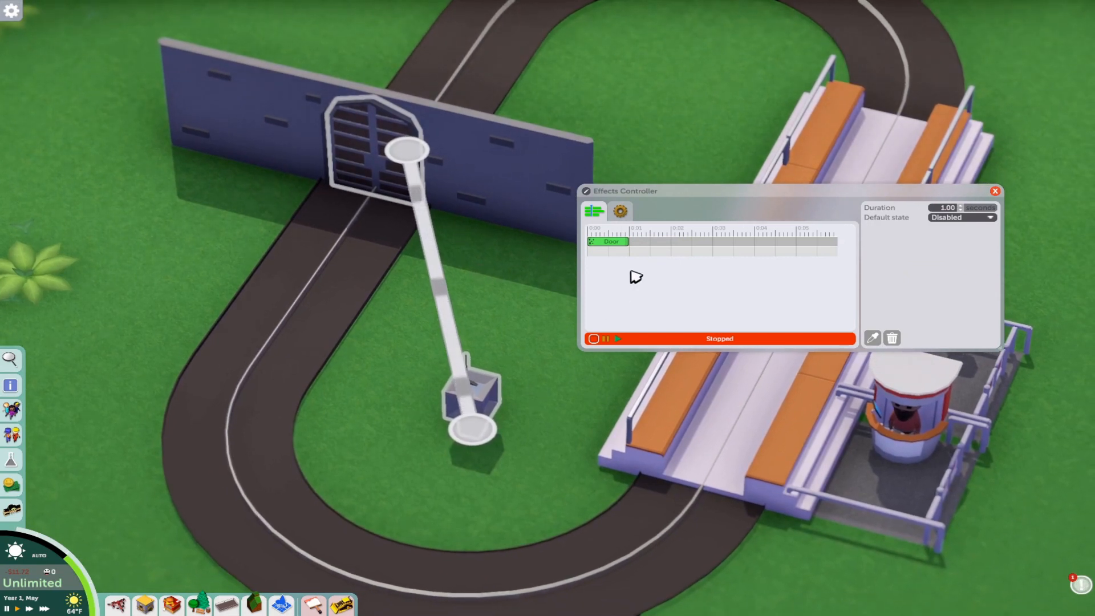
{"action": "left_click", "coordinate": [594, 211]}
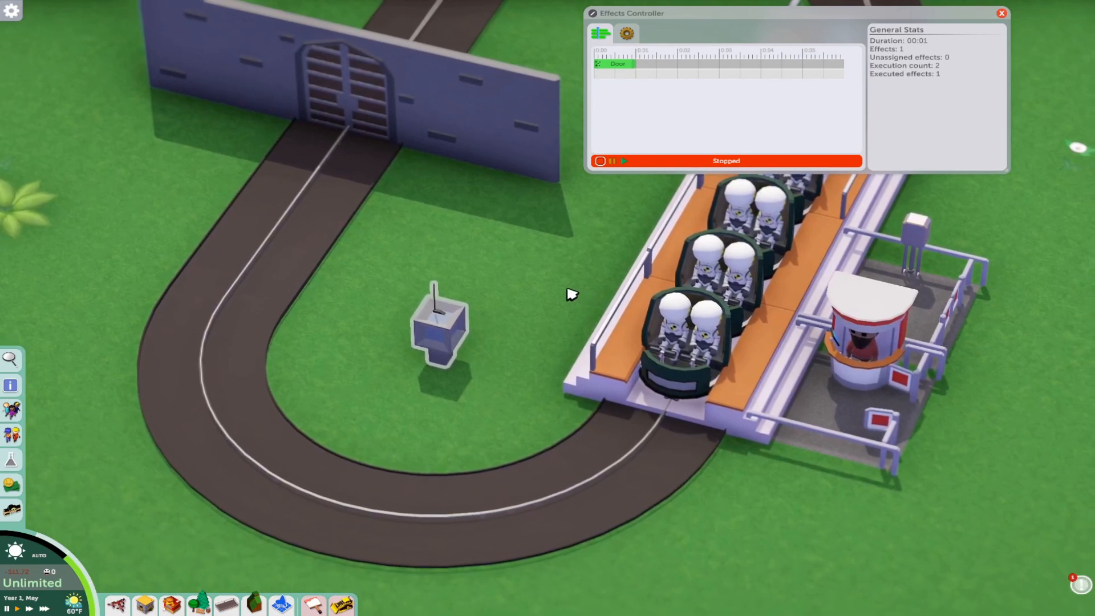
{"action": "mouse_move", "coordinate": [404, 210]}
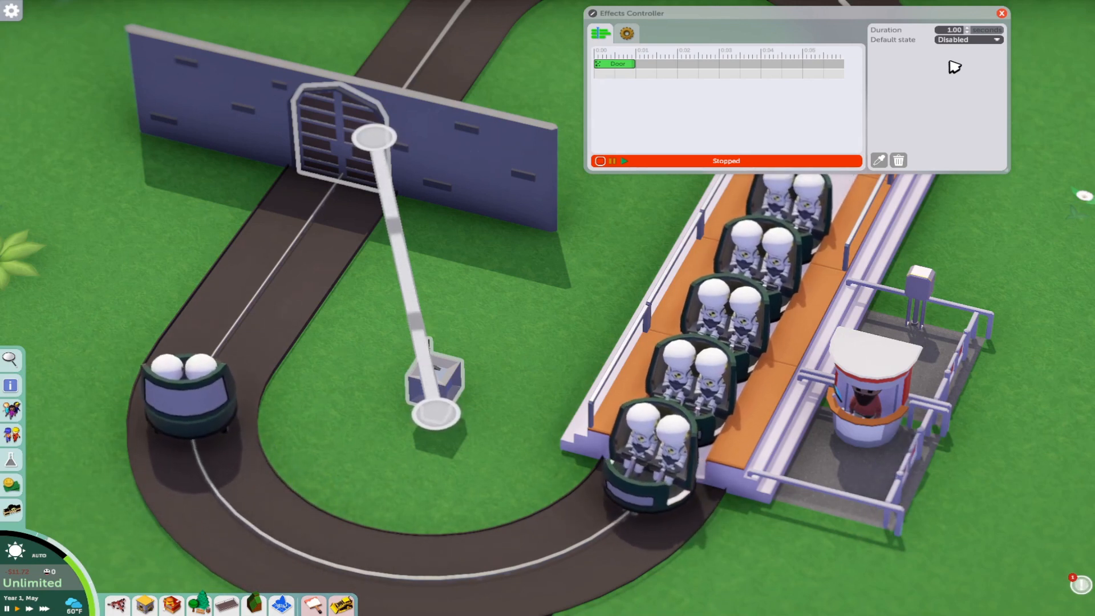
Stretch the Door bar on the timeline to about 3 seconds and preview the door opening
{"action": "left_click", "coordinate": [623, 161]}
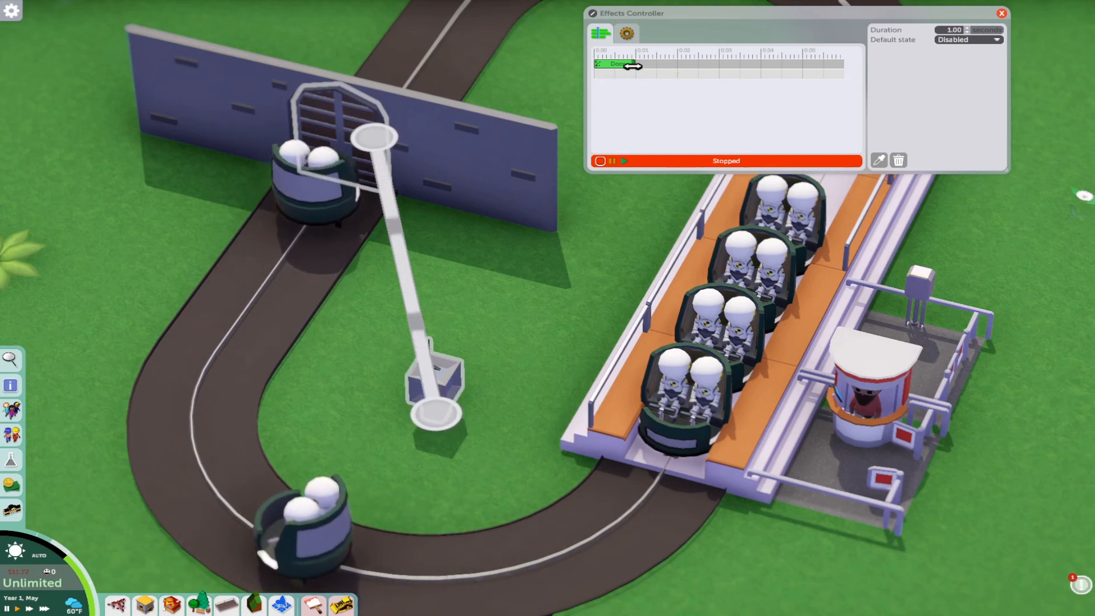
{"action": "left_click_drag", "start_coordinate": [636, 66], "coordinate": [720, 66]}
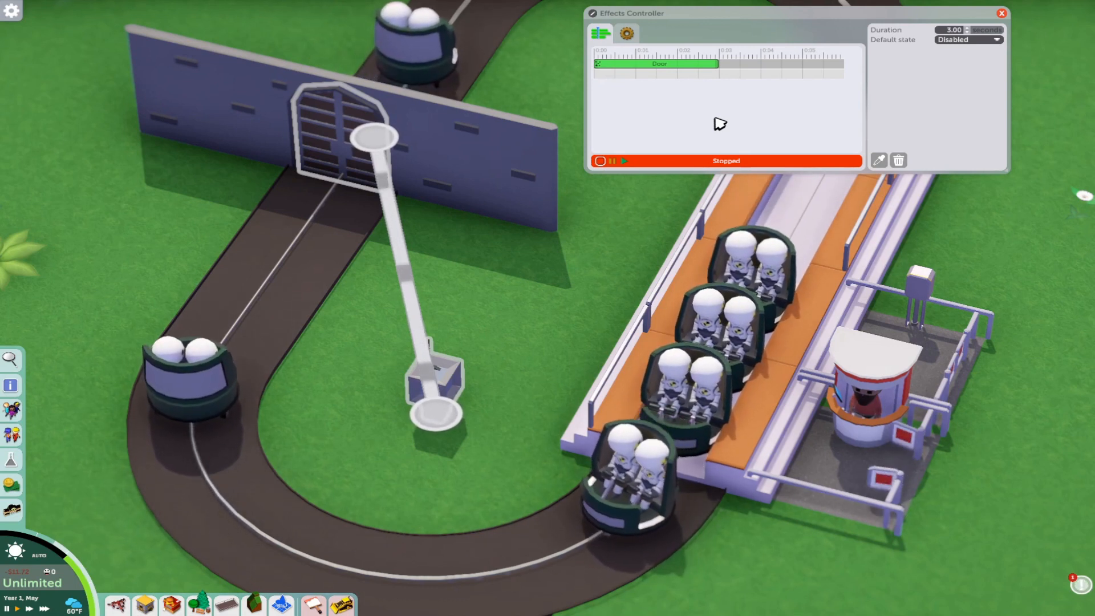
{"action": "left_click", "coordinate": [624, 161]}
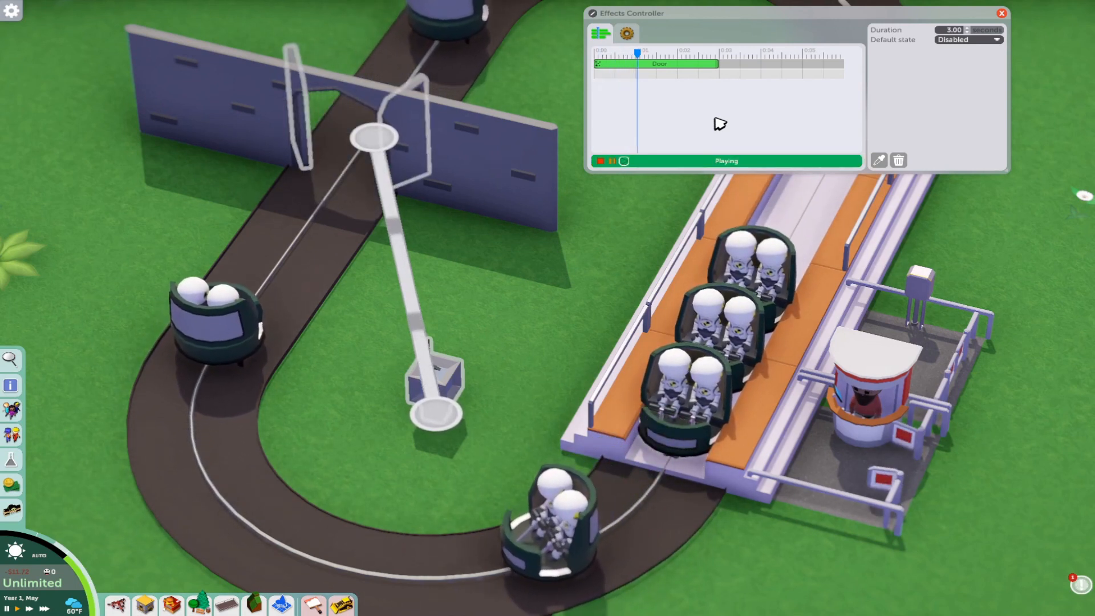
{"action": "left_click", "coordinate": [599, 161]}
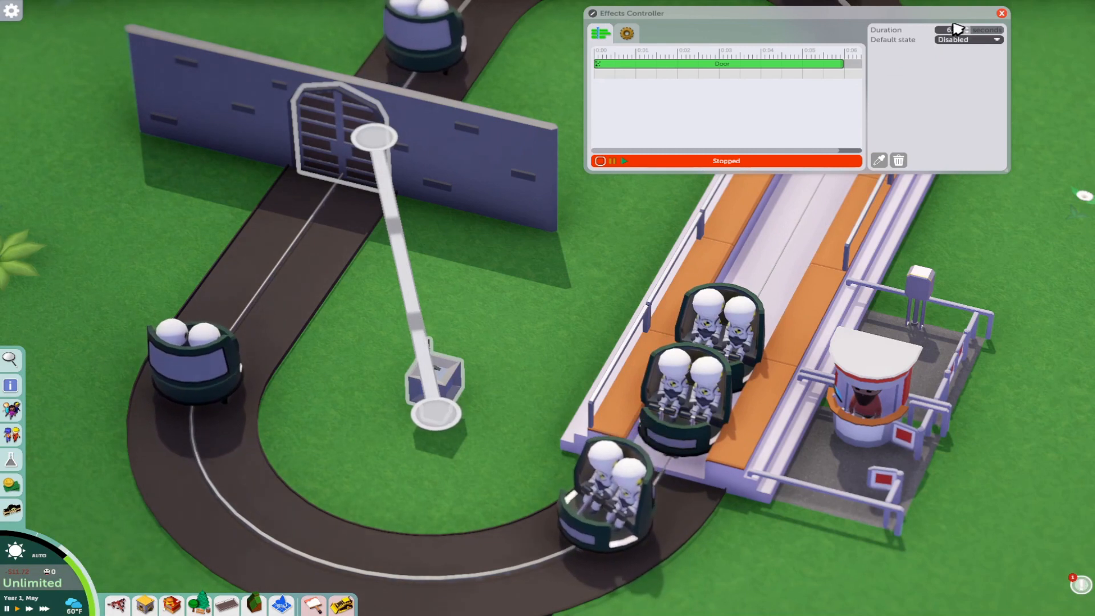
Set the Door effect's Duration to 6.00 seconds so the door stays open longer
{"action": "left_click", "coordinate": [623, 161]}
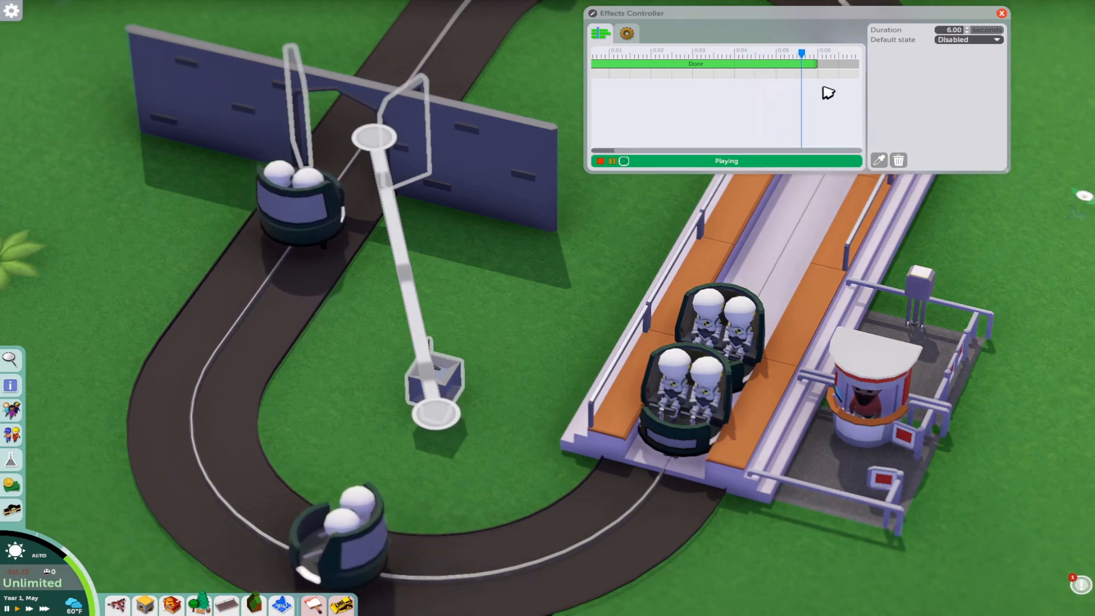
{"action": "left_click", "coordinate": [599, 161]}
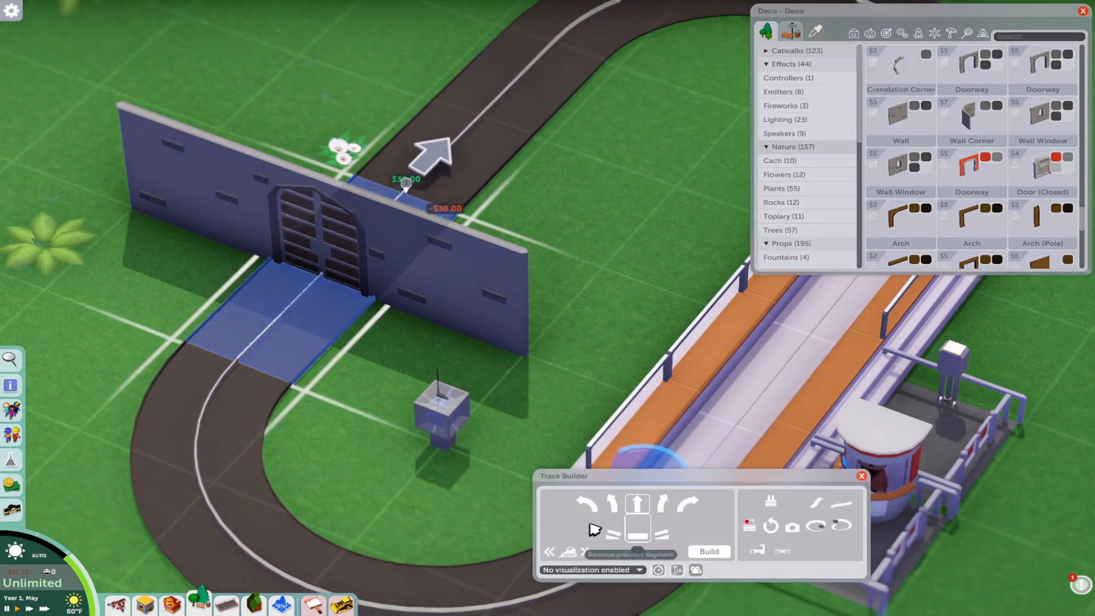
Trigger the door controller on the Ghost Mansion Ride track piece just before the door
{"action": "left_click", "coordinate": [708, 552]}
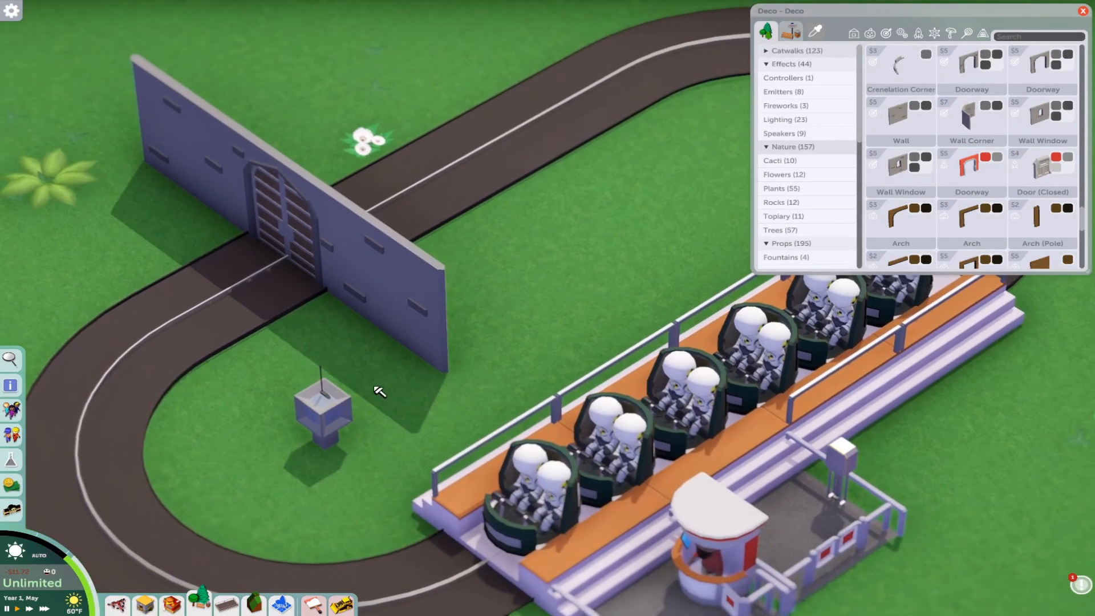
{"action": "left_click", "coordinate": [323, 408]}
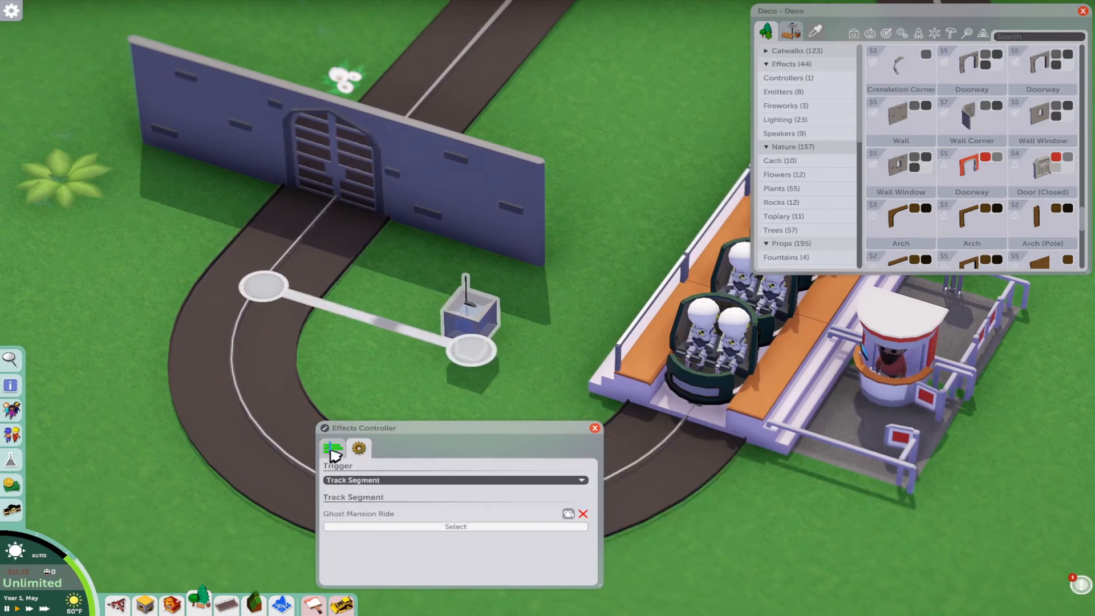
{"action": "left_click", "coordinate": [358, 448]}
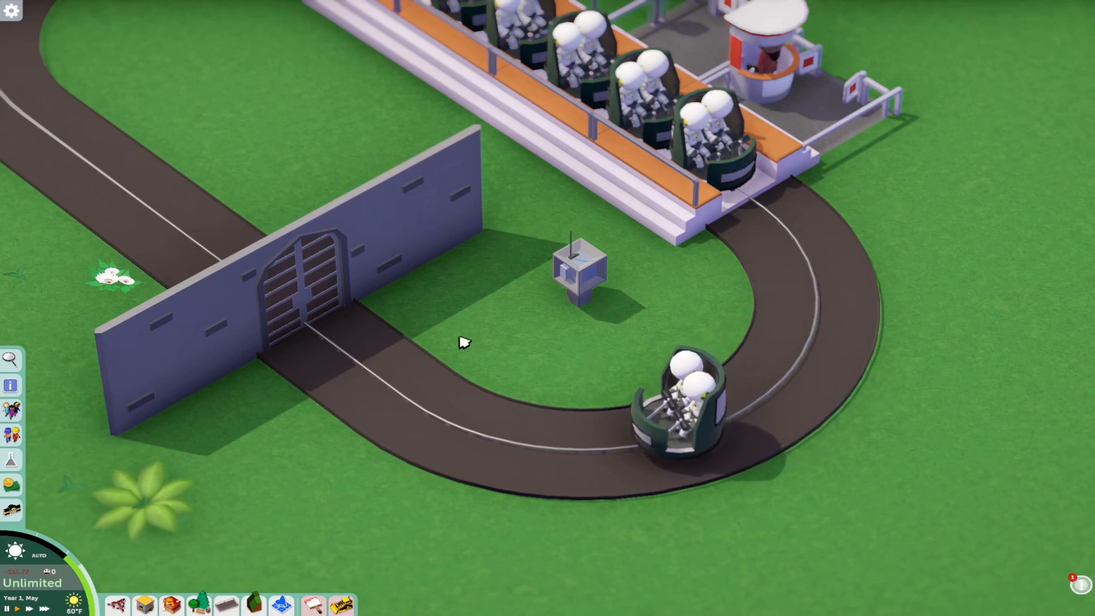
{"action": "mouse_move", "coordinate": [661, 332]}
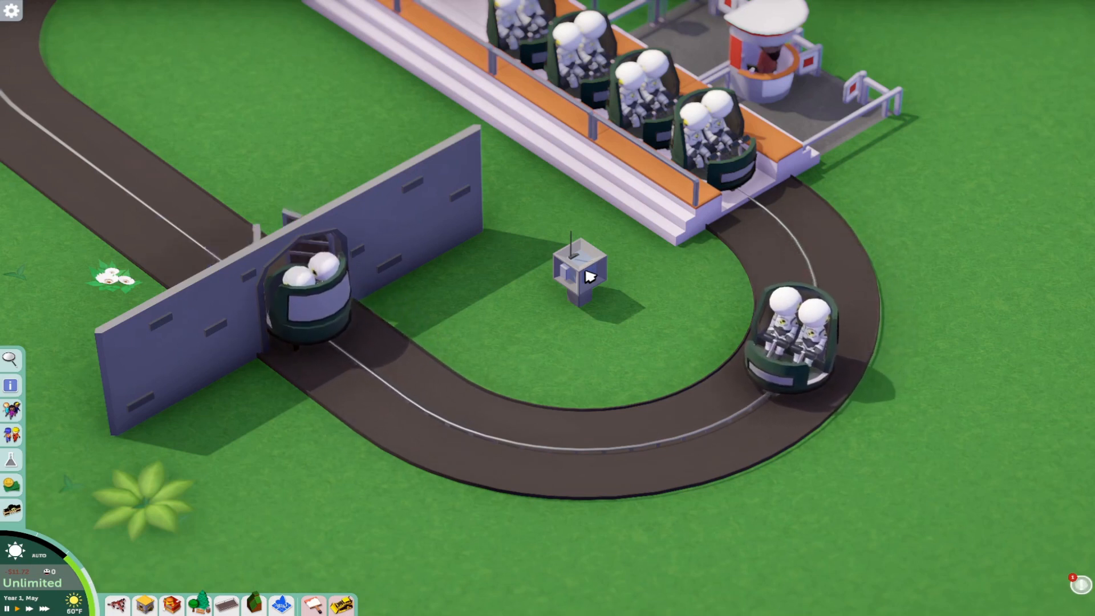
Reopen the door's controller and change the Door effect's Duration to 6.50 seconds
{"action": "left_click", "coordinate": [578, 270]}
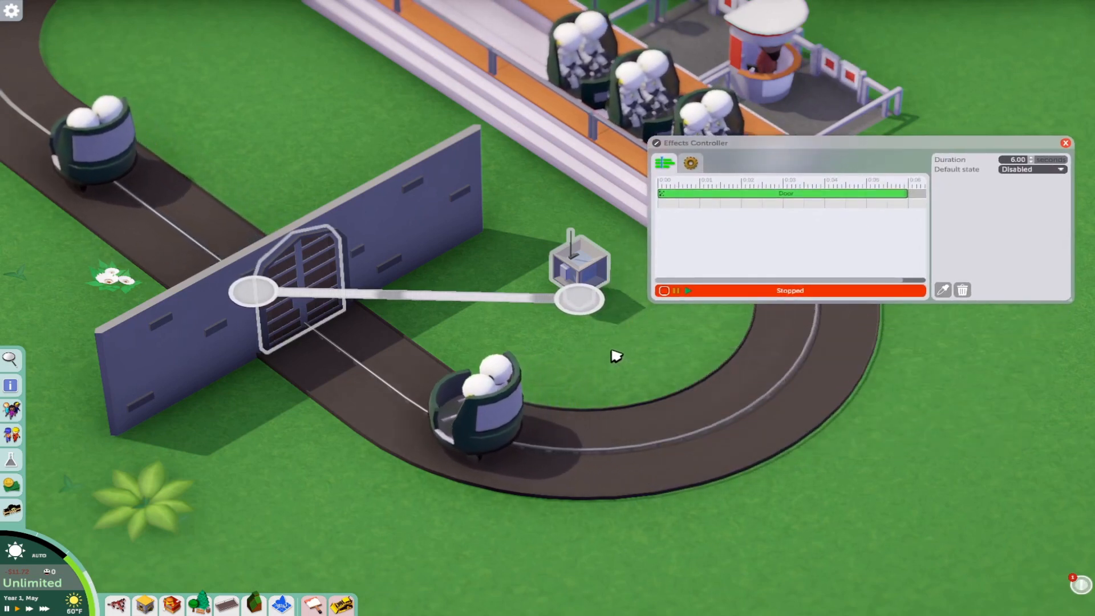
{"action": "left_click", "coordinate": [687, 291]}
{"action": "type", "text": "6.5"}
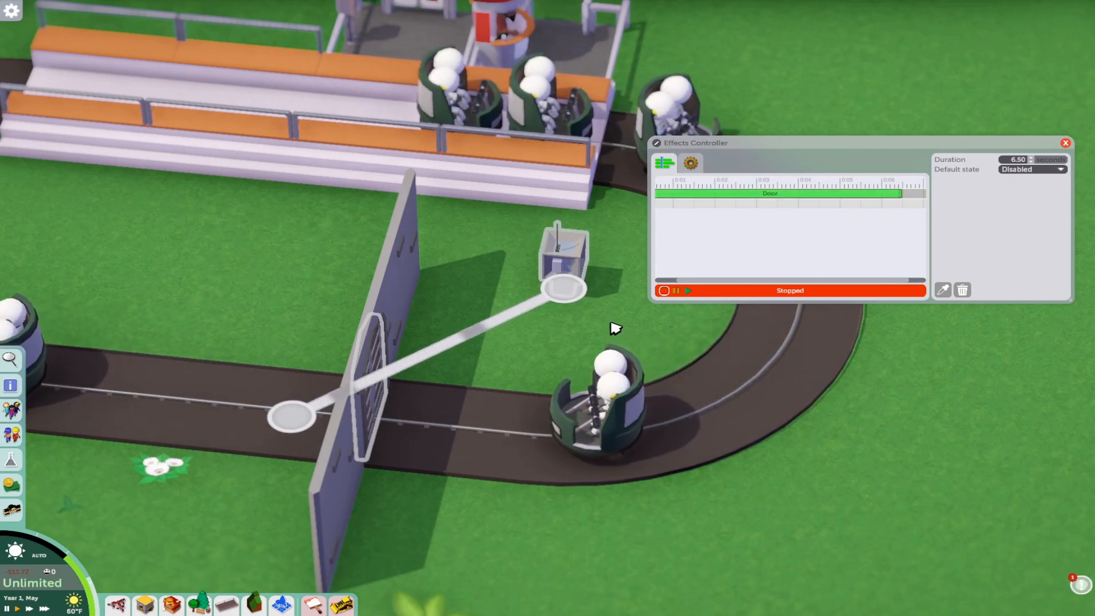
{"action": "left_click", "coordinate": [686, 291]}
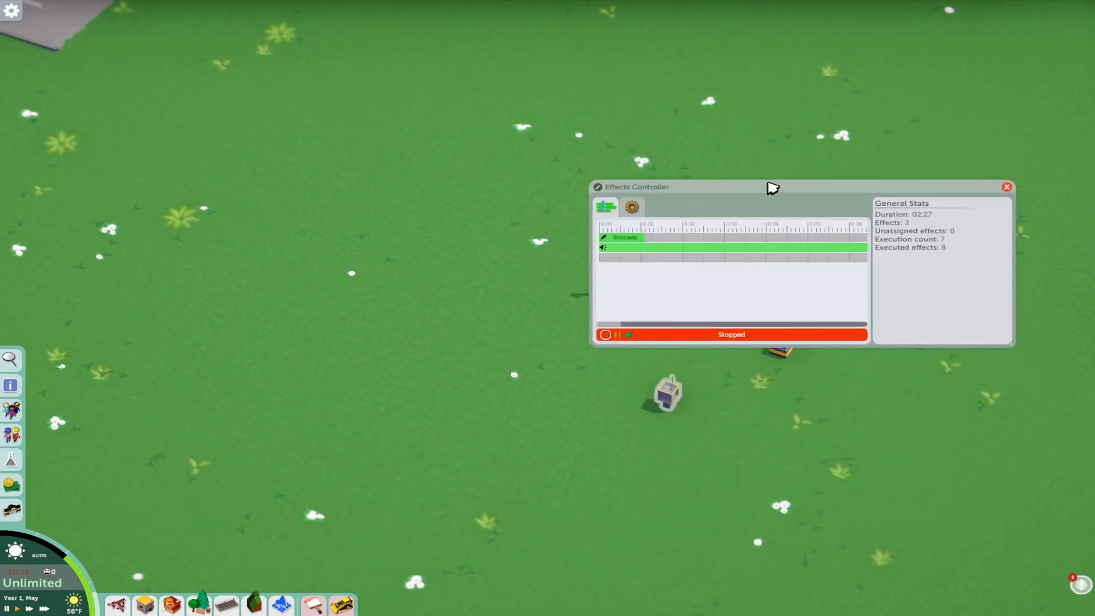
Close the fireworks Effects Controller and bring the launcher setup back into view
{"action": "left_click", "coordinate": [631, 205]}
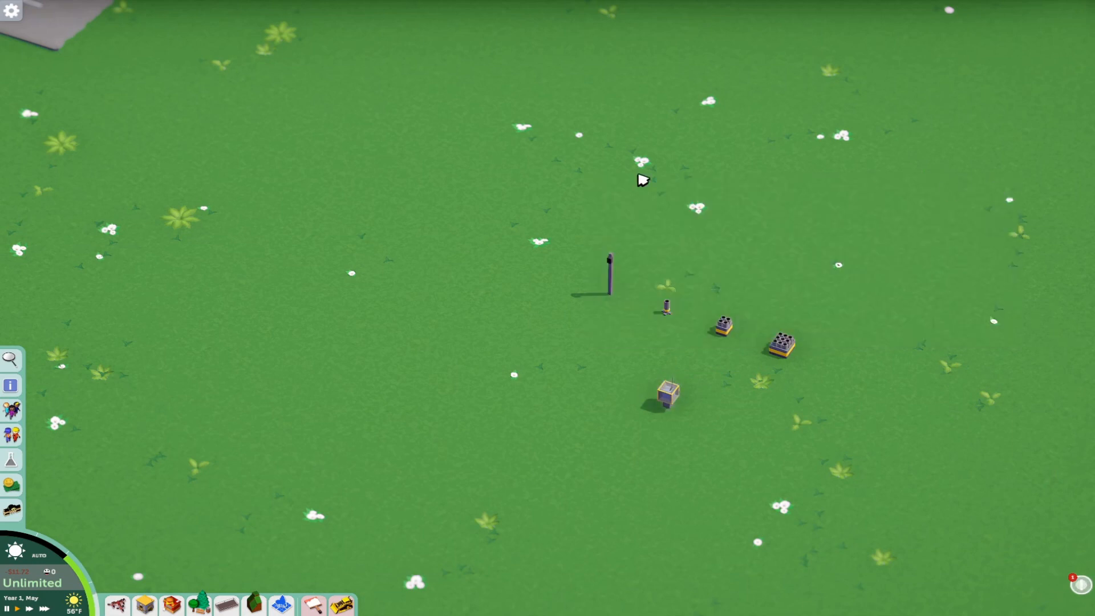
{"action": "scroll", "scroll_direction": "down", "scroll_amount": 3}
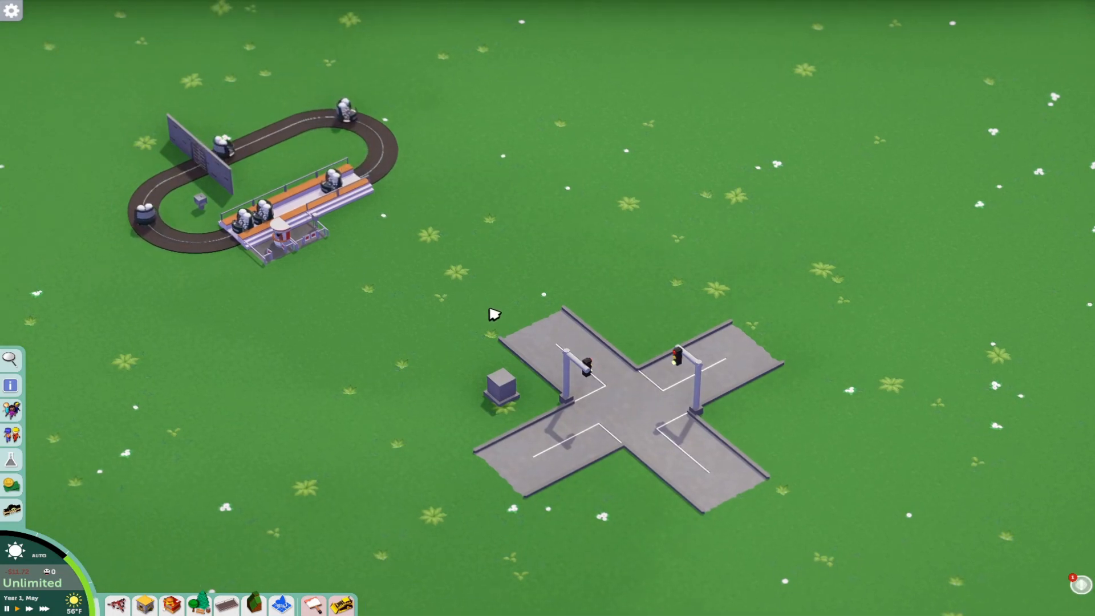
{"action": "left_click_drag", "start_coordinate": [493, 315], "coordinate": [730, 368]}
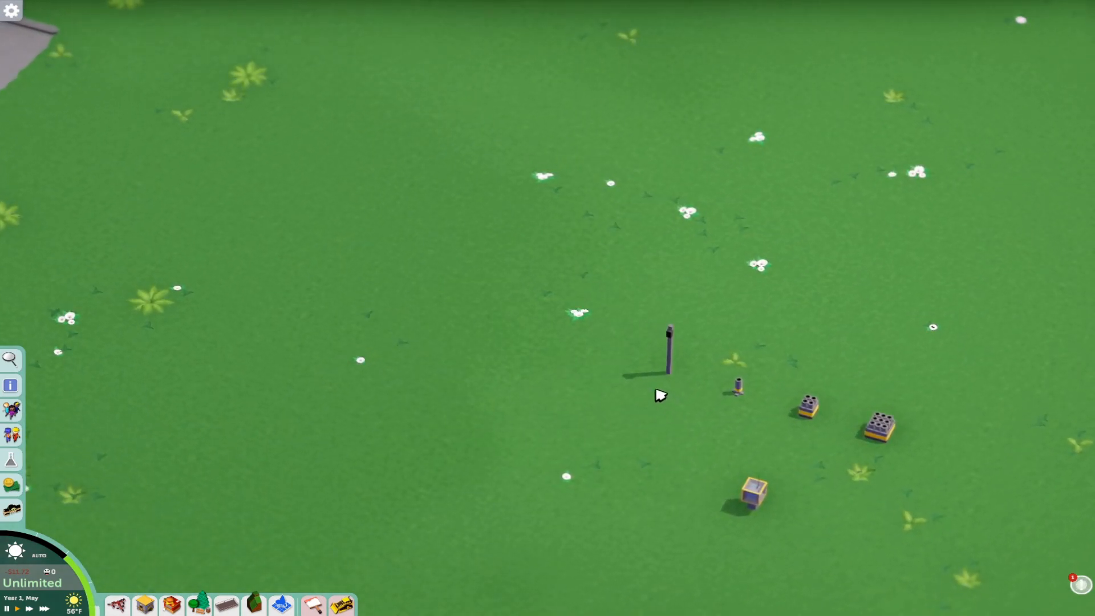
{"action": "mouse_move", "coordinate": [708, 442]}
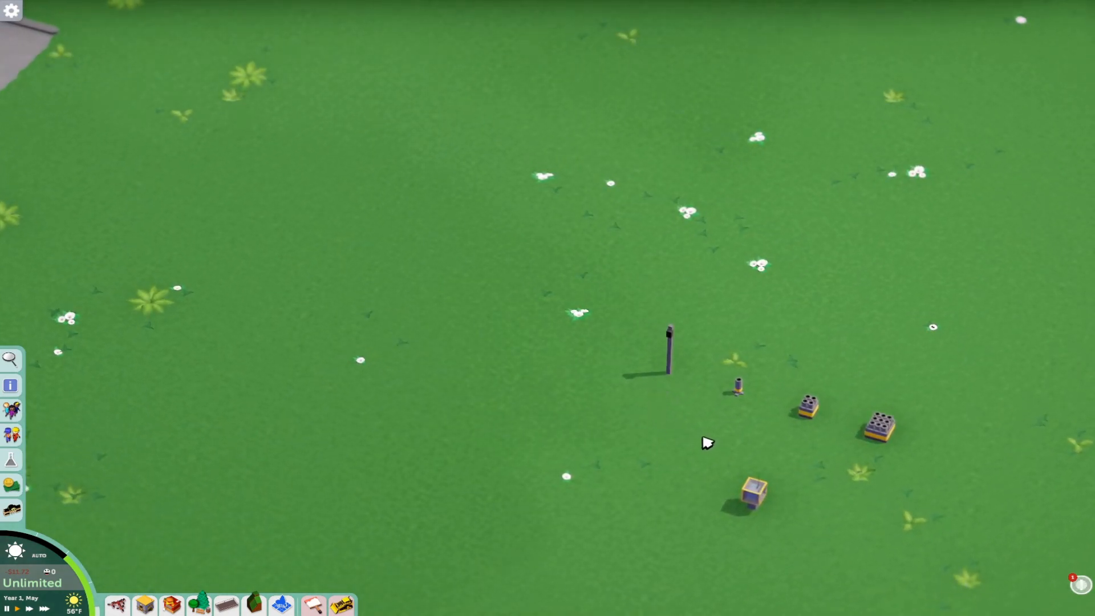